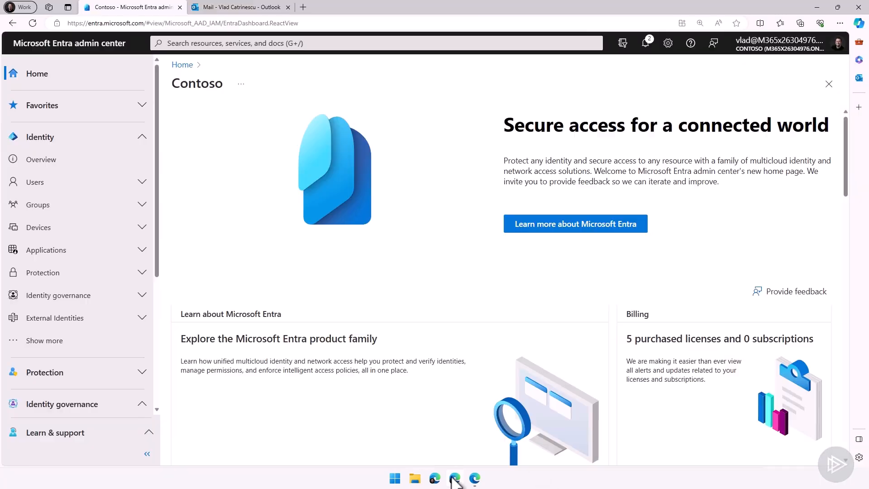
{"action": "mouse_move", "coordinate": [436, 184]}
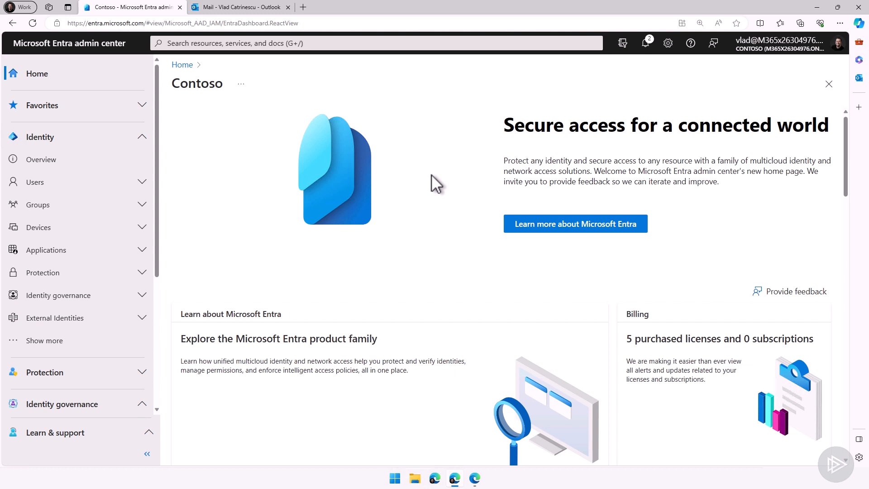
{"action": "mouse_move", "coordinate": [97, 380]}
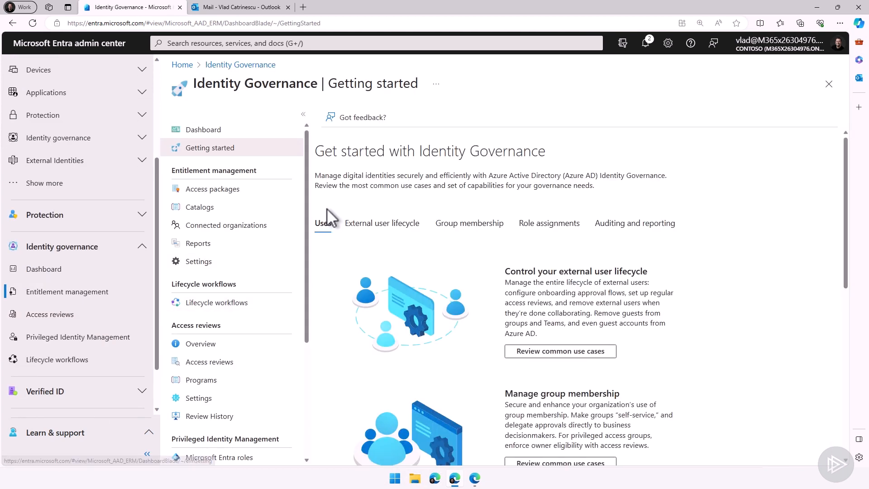
Show the Access packages list under Identity Governance, currently empty.
{"action": "left_click", "coordinate": [212, 188]}
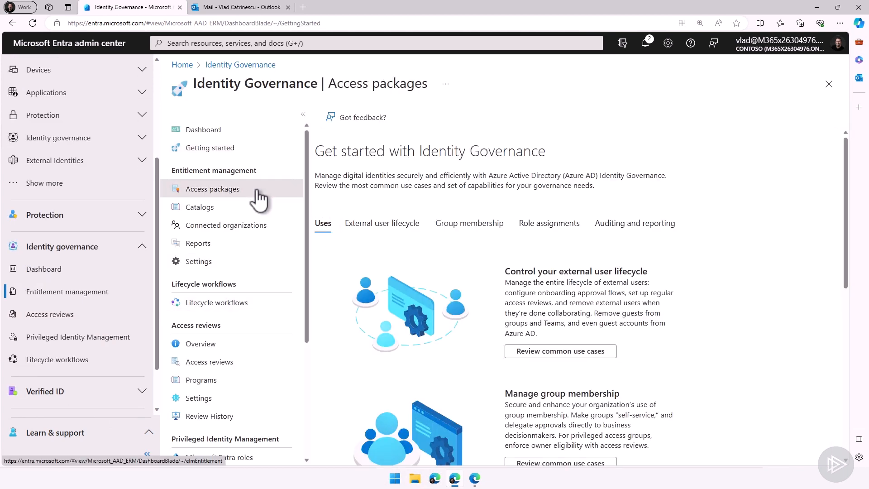
{"action": "left_click", "coordinate": [212, 189]}
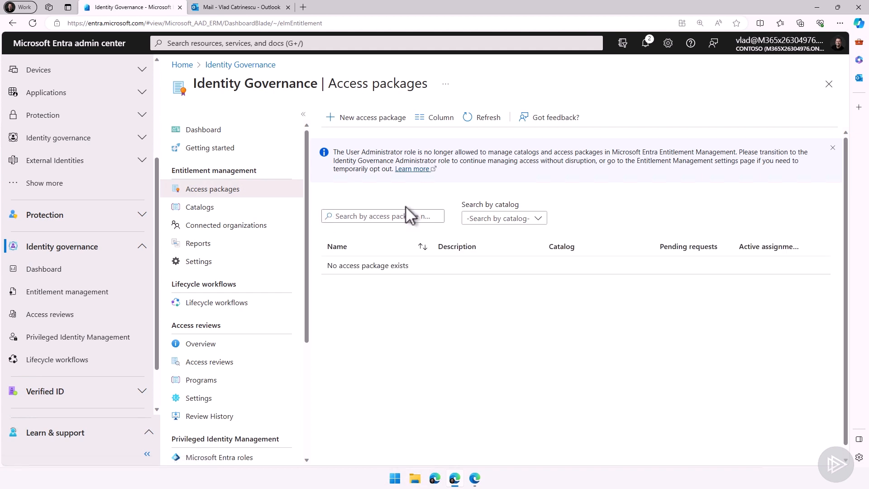
{"action": "mouse_move", "coordinate": [364, 117]}
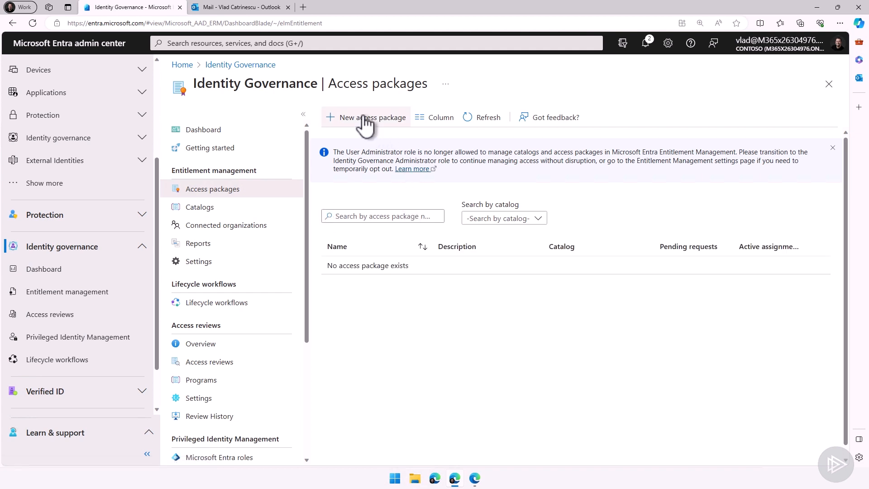
Start a new access package named Project Alpha with description 'Request this Access package if you need to work on Project Alpha', catalog General.
{"action": "left_click", "coordinate": [365, 116]}
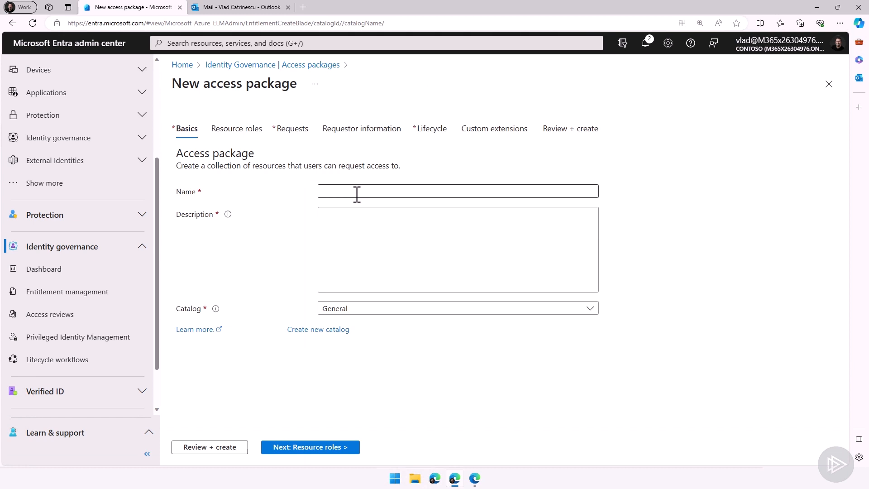
{"action": "type", "text": "Project Alpha"}
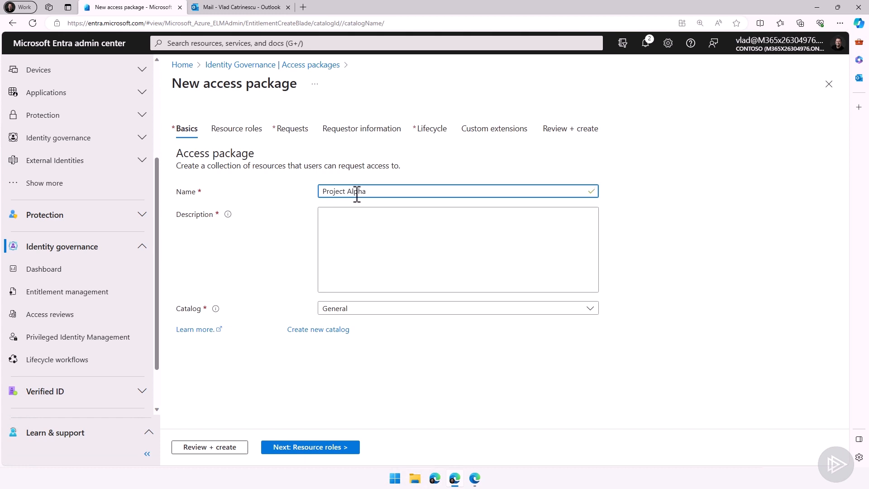
{"action": "left_click", "coordinate": [459, 249]}
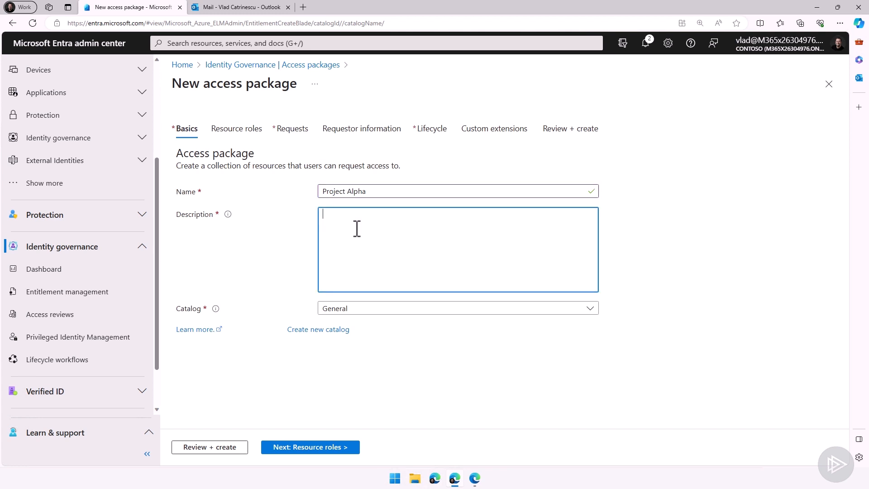
{"action": "type", "text": "Request this Access package if you need to work on Project Alpha"}
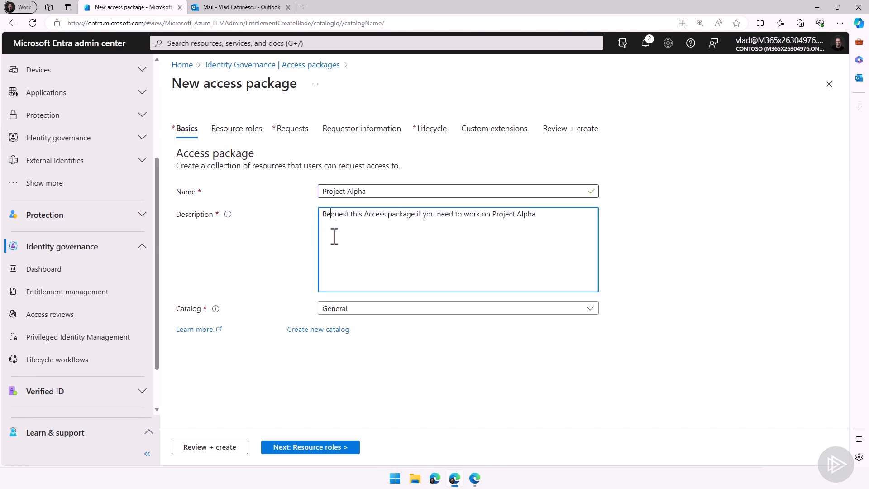
{"action": "mouse_move", "coordinate": [442, 243]}
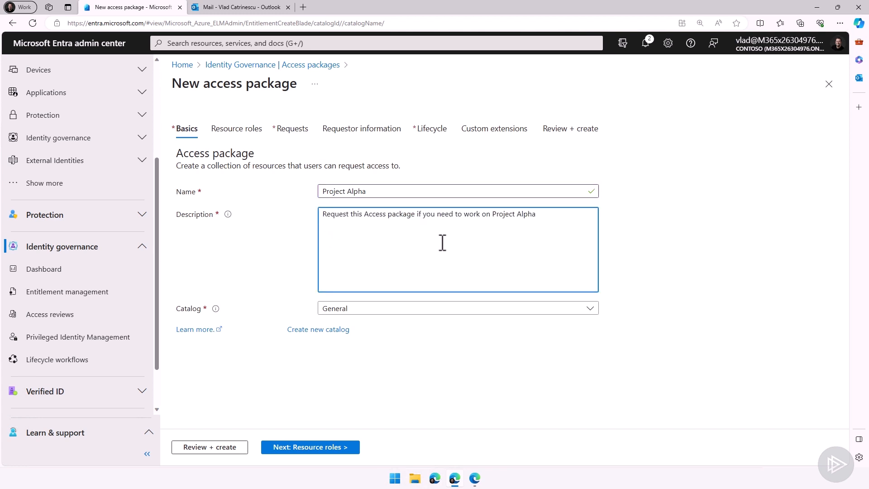
{"action": "left_click", "coordinate": [589, 307]}
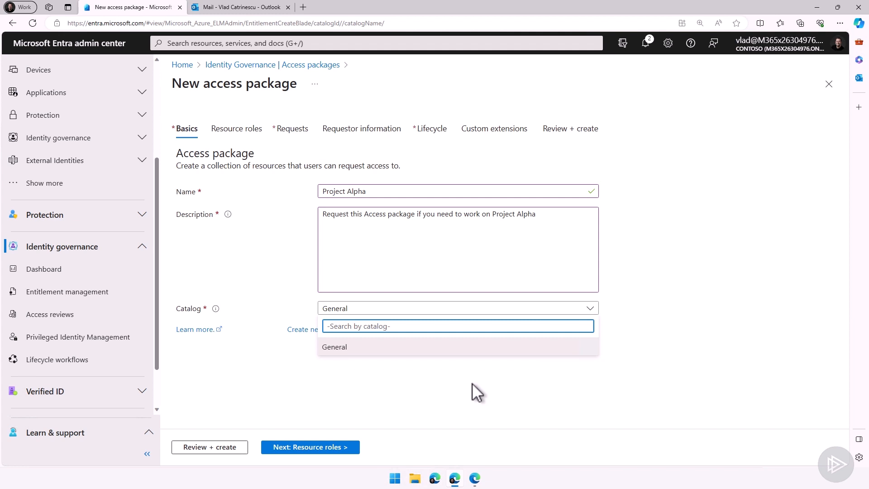
{"action": "left_click", "coordinate": [335, 347]}
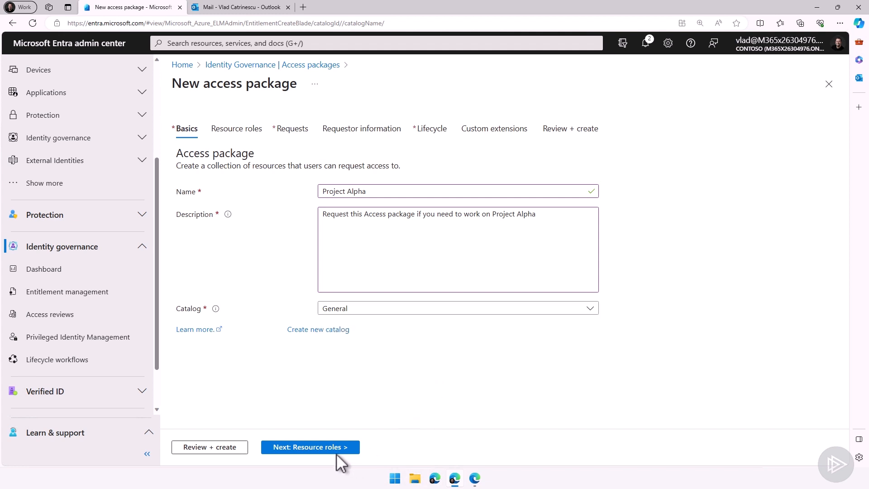
Add the Project Alpha - Europe and Project Alpha - Canada groups as resources, searching all groups for 'project'.
{"action": "left_click", "coordinate": [310, 446]}
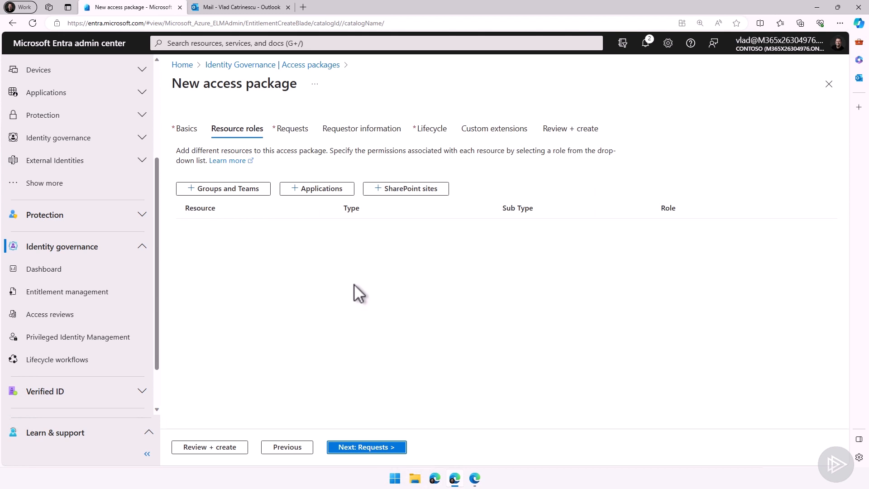
{"action": "mouse_move", "coordinate": [353, 285]}
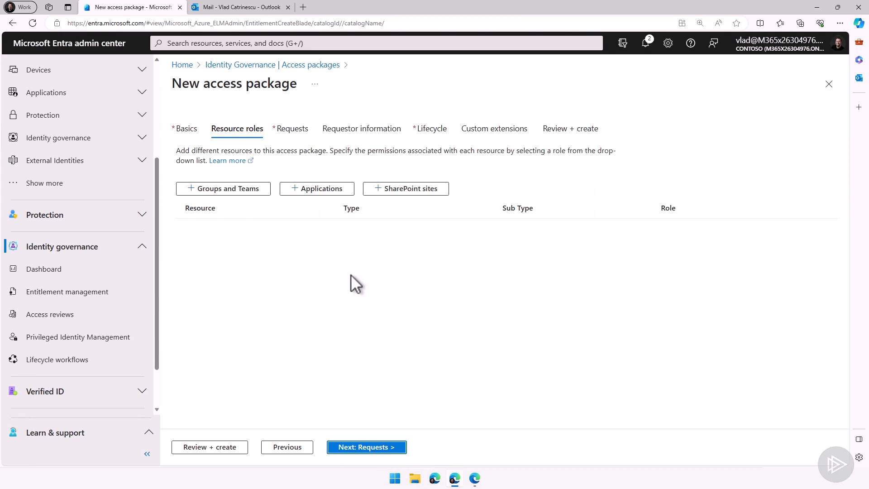
{"action": "left_click", "coordinate": [223, 189]}
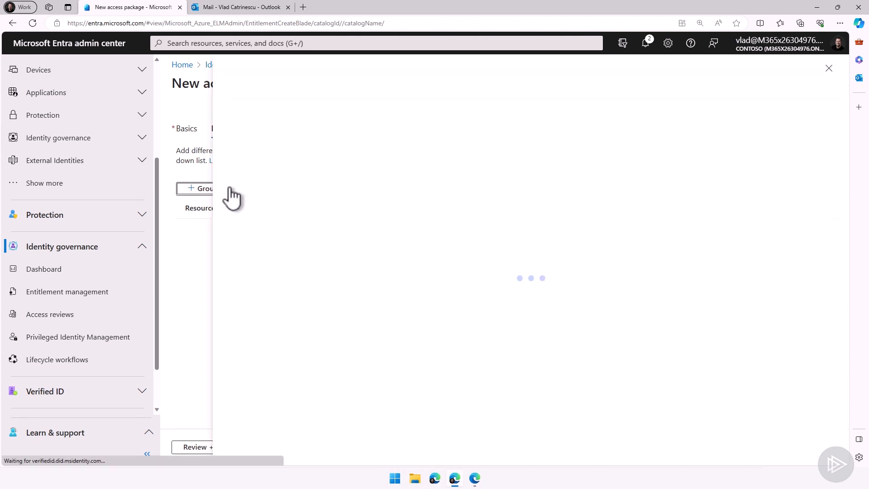
{"action": "left_click", "coordinate": [198, 189]}
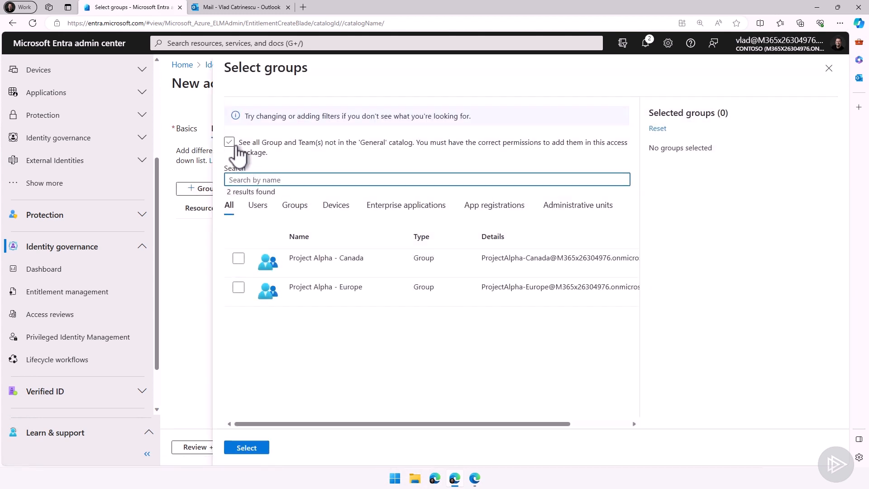
{"action": "left_click", "coordinate": [229, 142]}
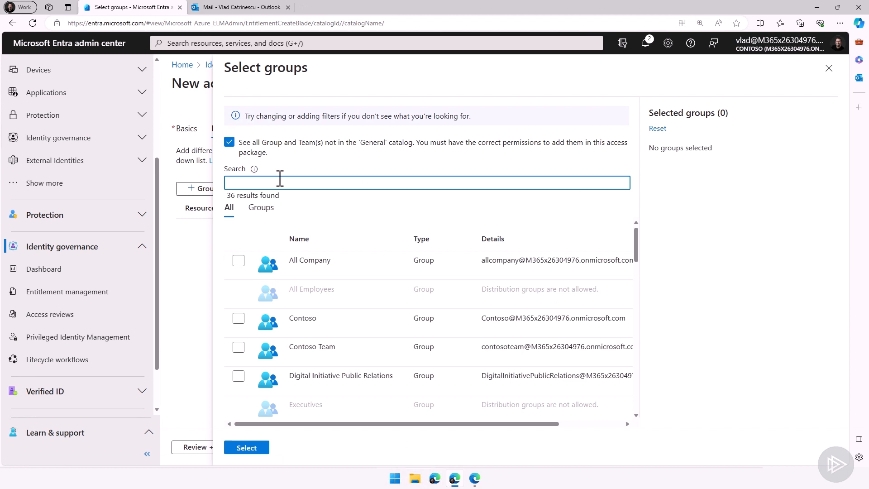
{"action": "type", "text": "project"}
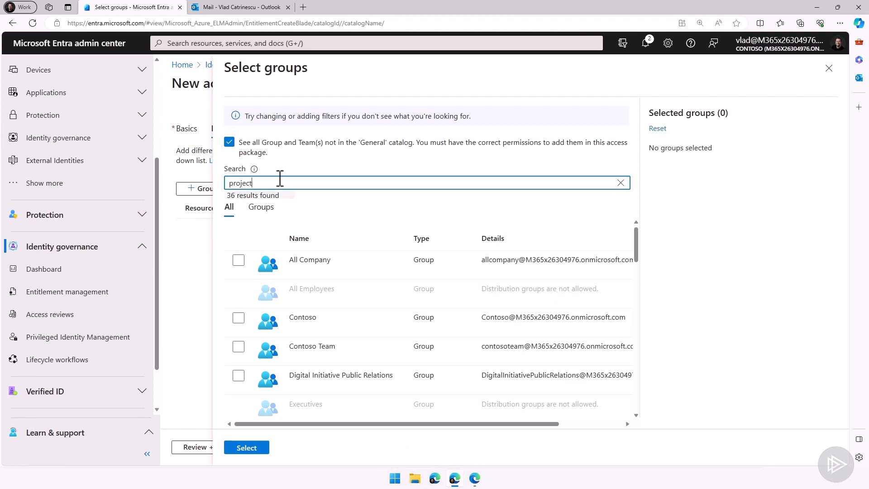
{"action": "left_click", "coordinate": [238, 318]}
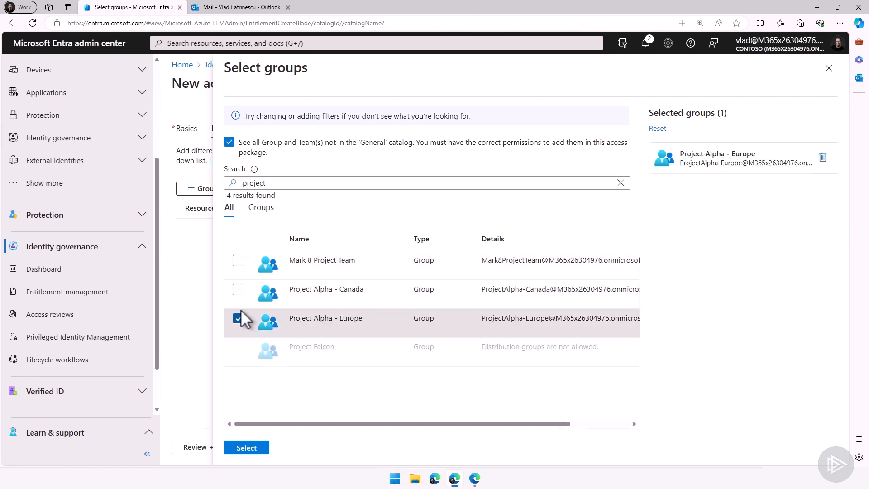
{"action": "left_click", "coordinate": [239, 288]}
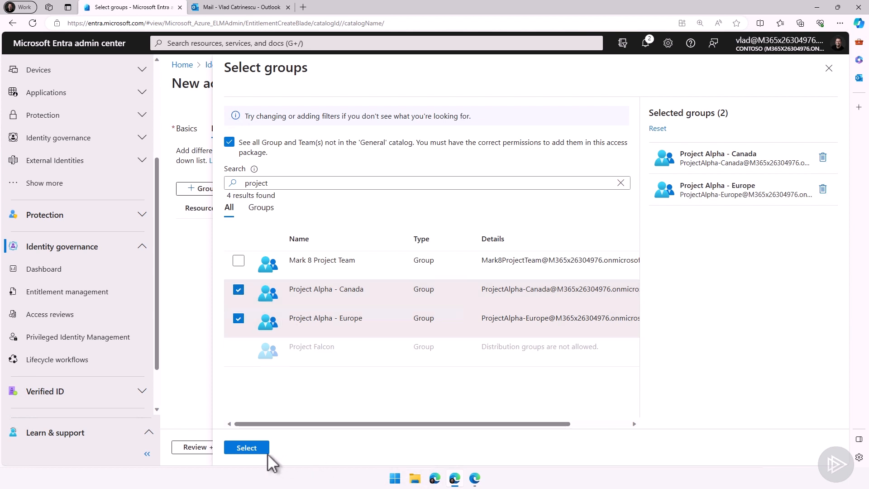
{"action": "left_click", "coordinate": [247, 448]}
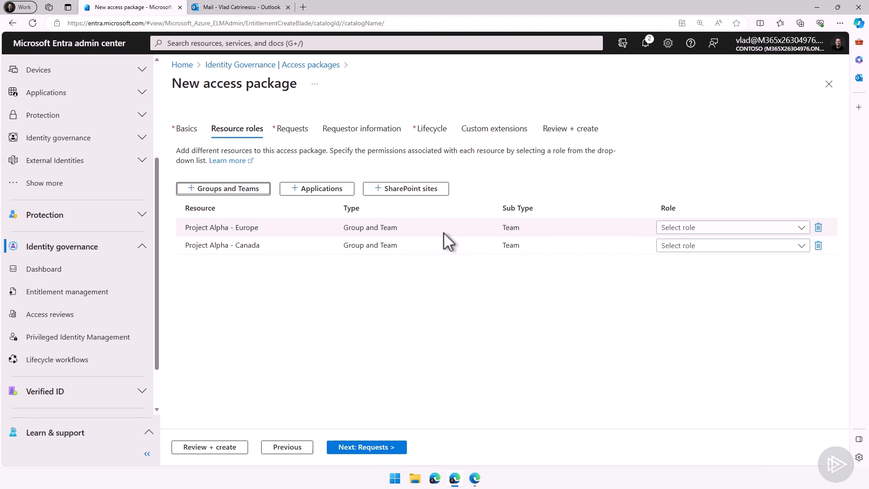
{"action": "mouse_move", "coordinate": [732, 245]}
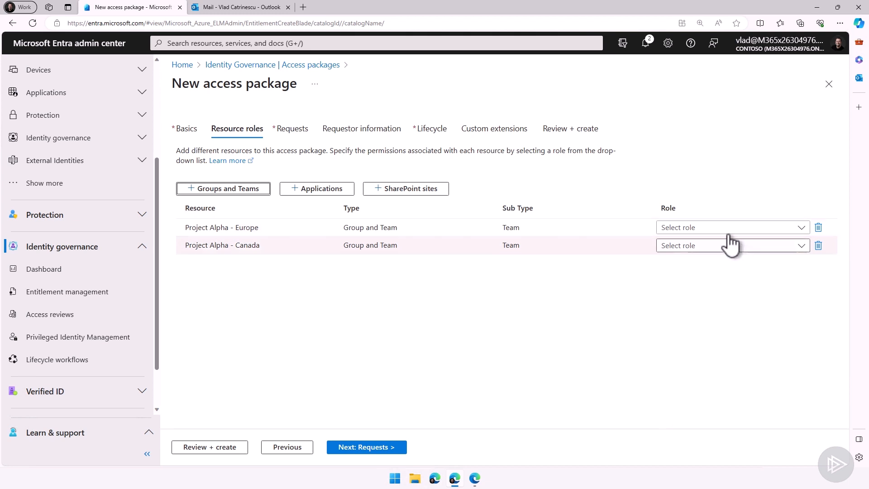
Grant the Member role on the Project Alpha - Europe team.
{"action": "left_click", "coordinate": [732, 227]}
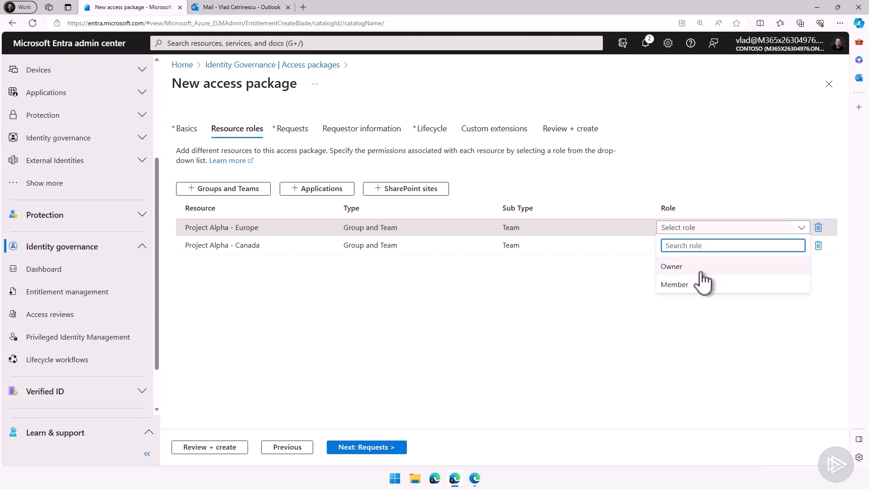
{"action": "left_click", "coordinate": [675, 284]}
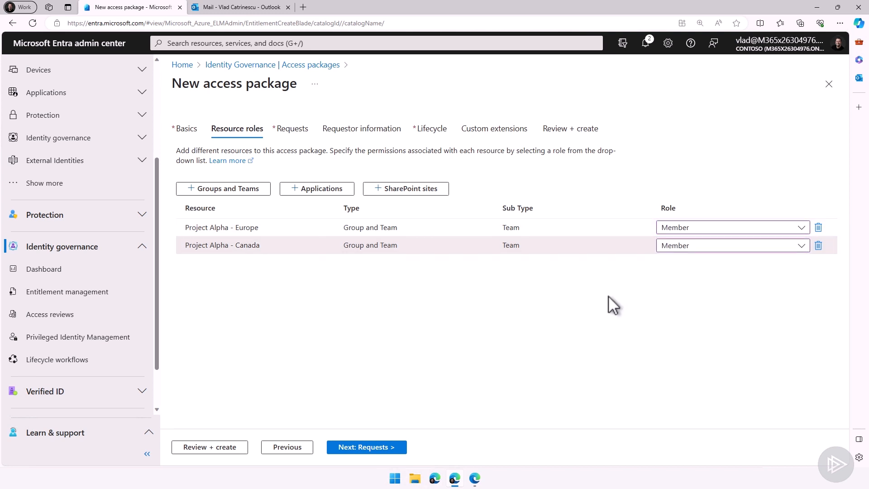
Add the Project Alpha - Investor Relations News SharePoint site as a resource and assign its role.
{"action": "left_click", "coordinate": [406, 188]}
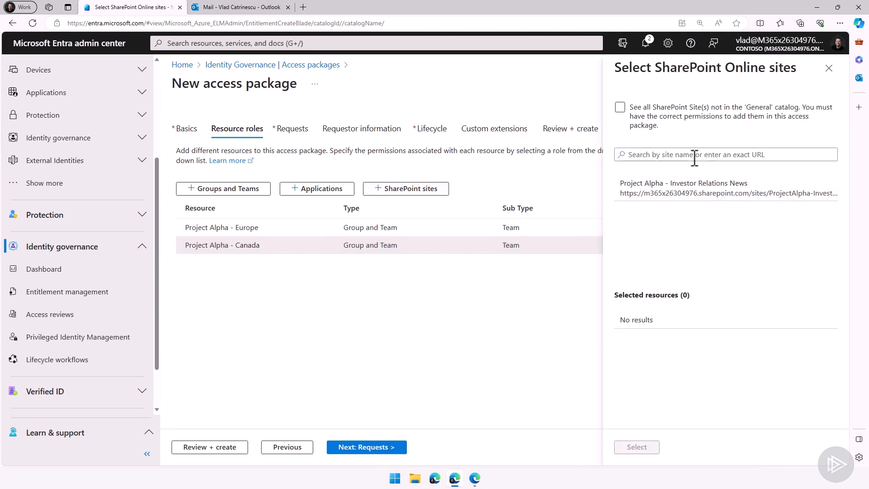
{"action": "left_click", "coordinate": [619, 107]}
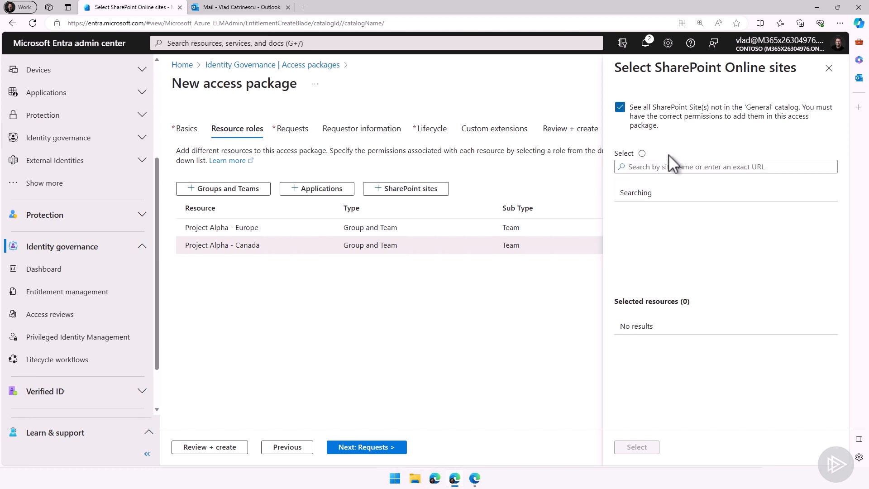
{"action": "left_click", "coordinate": [726, 167]}
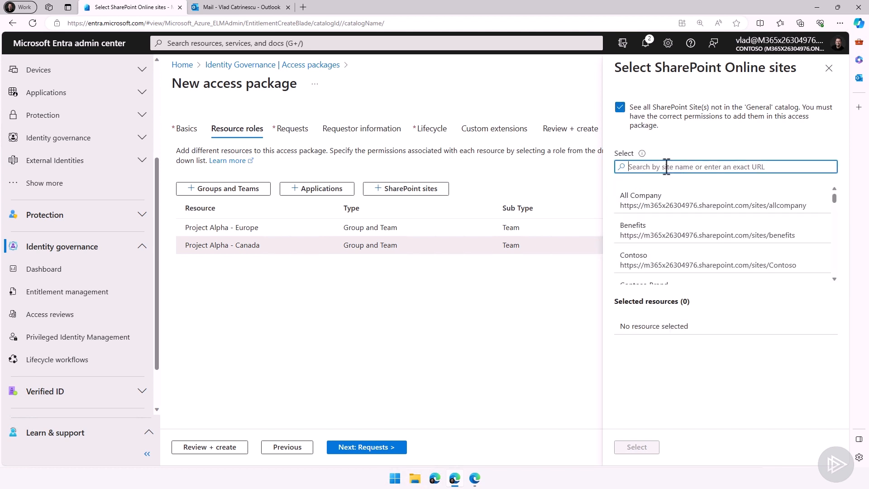
{"action": "type", "text": "project alpha"}
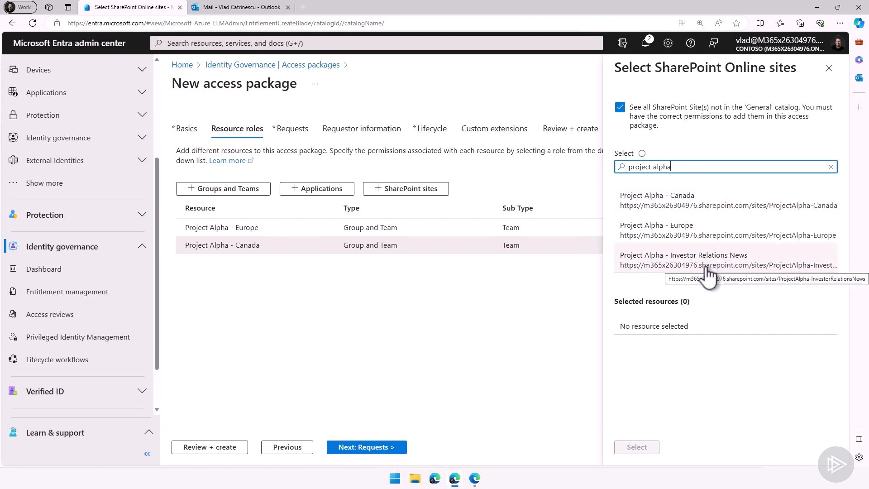
{"action": "left_click", "coordinate": [684, 260]}
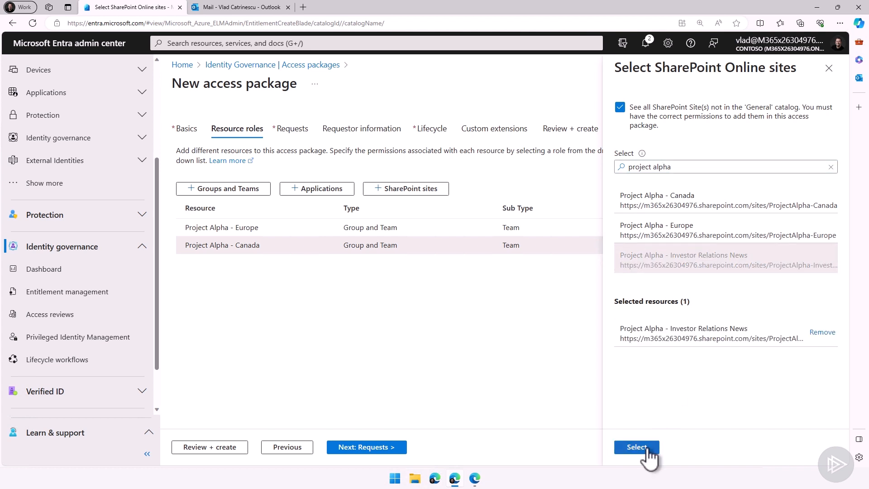
{"action": "left_click", "coordinate": [637, 447]}
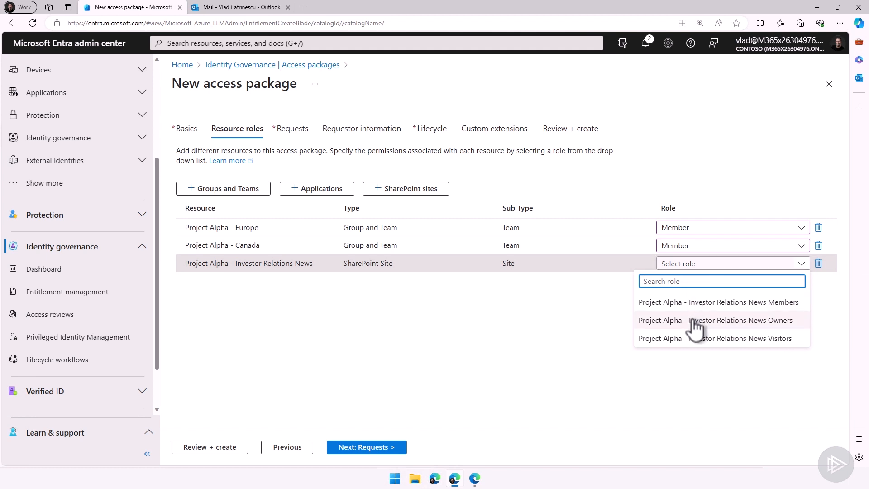
{"action": "left_click", "coordinate": [715, 320]}
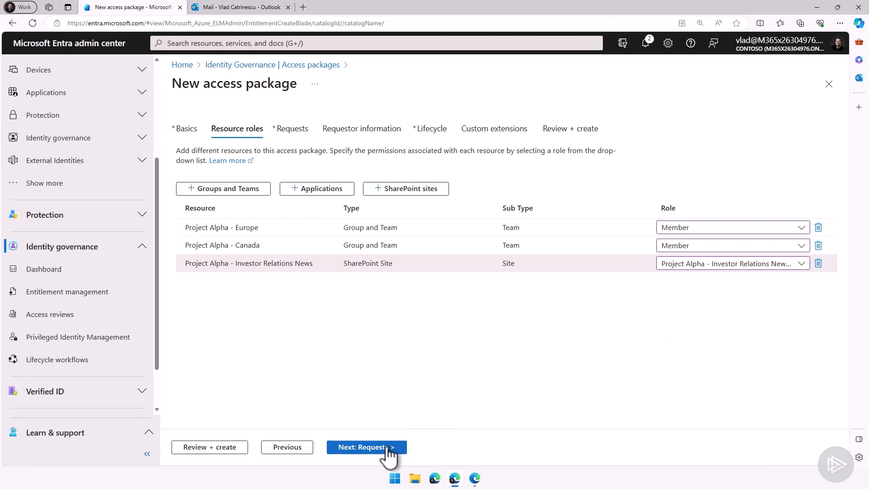
Set the request policy to users in your directory, all users including guests.
{"action": "left_click", "coordinate": [365, 447]}
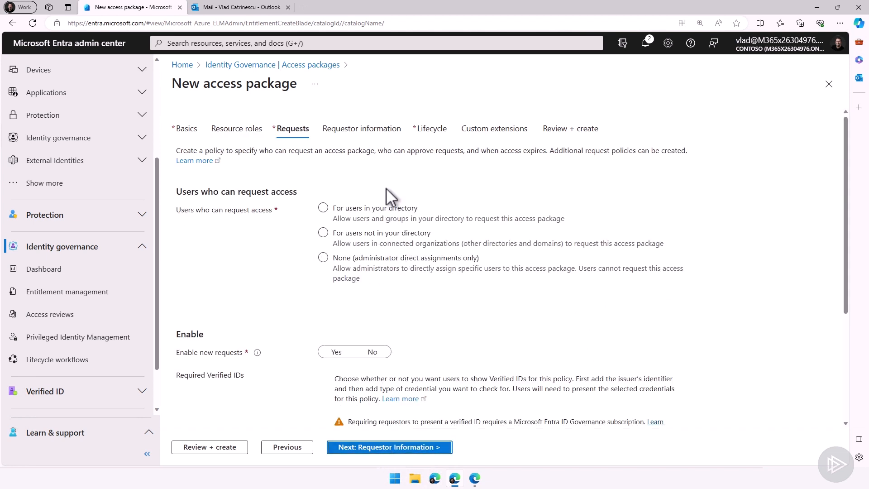
{"action": "left_click", "coordinate": [324, 208]}
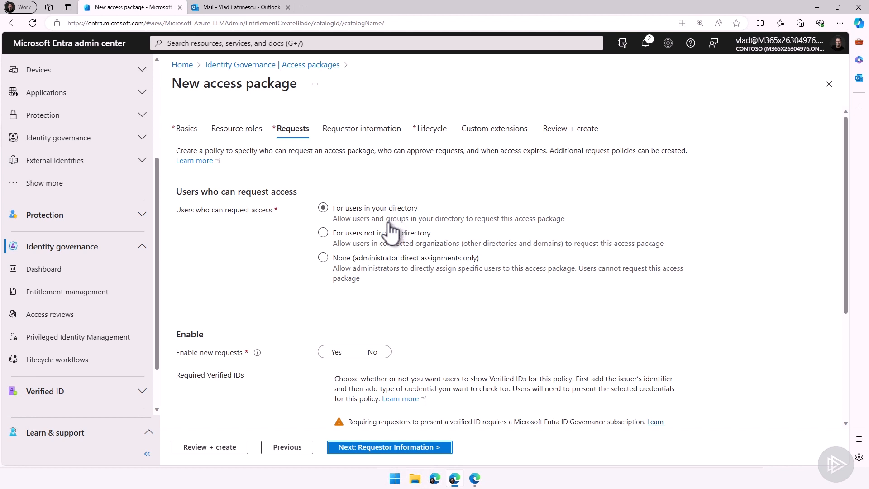
{"action": "left_click", "coordinate": [323, 233]}
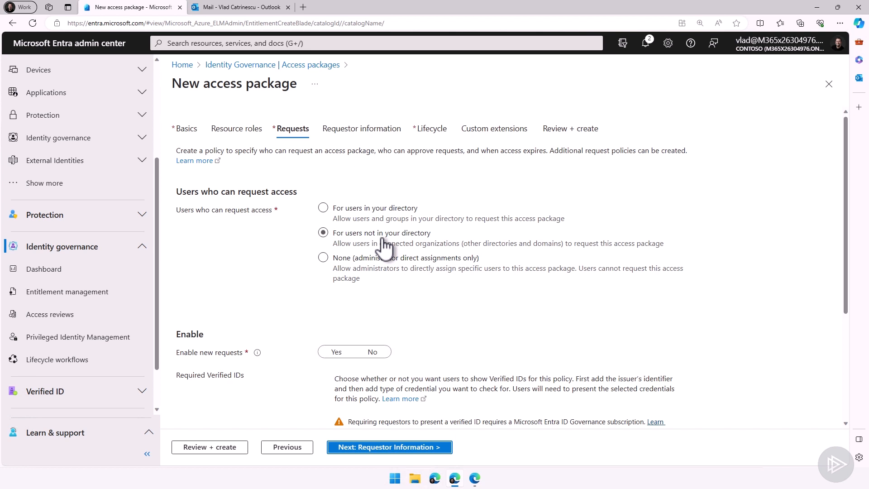
{"action": "left_click", "coordinate": [324, 207]}
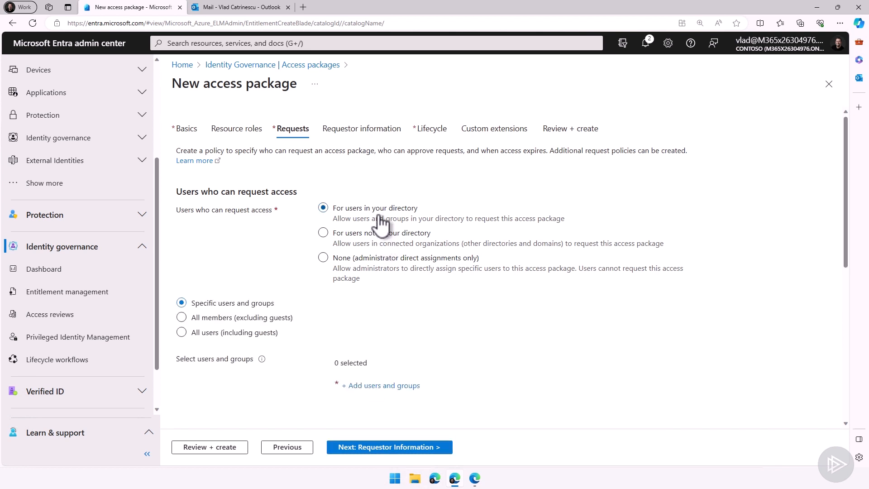
{"action": "mouse_move", "coordinate": [272, 258]}
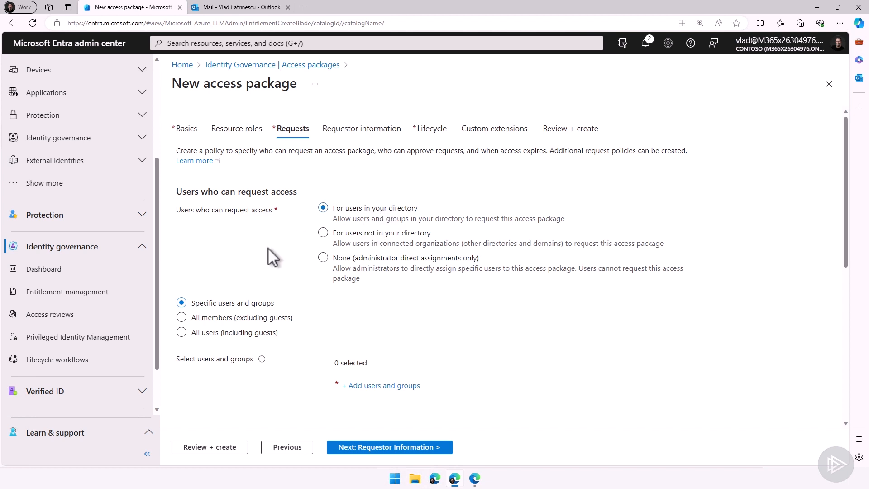
{"action": "left_click", "coordinate": [182, 333]}
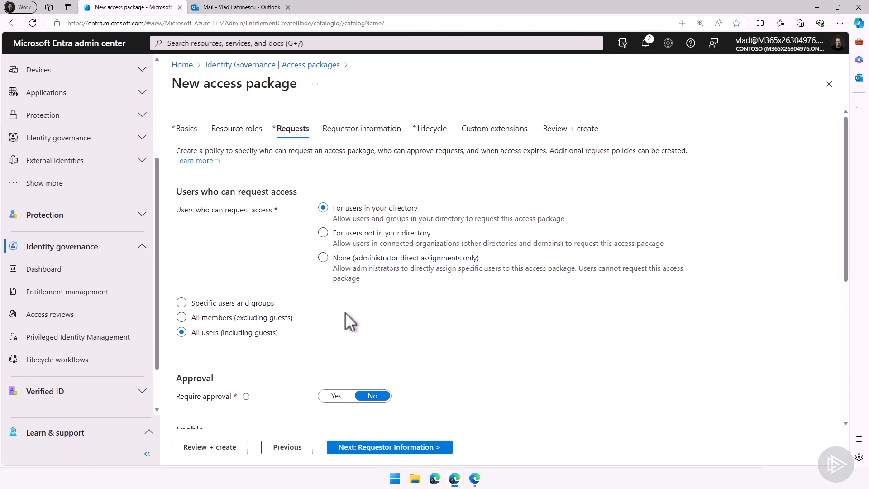
{"action": "scroll", "scroll_direction": "down", "scroll_amount": 3}
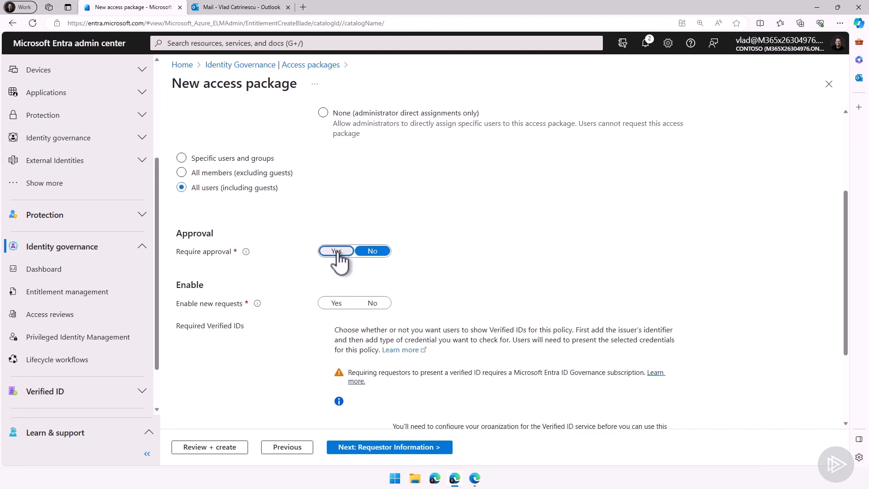
Require approval by a specific approver (user found via 'vlad') with a 3-day decision deadline.
{"action": "left_click", "coordinate": [336, 251]}
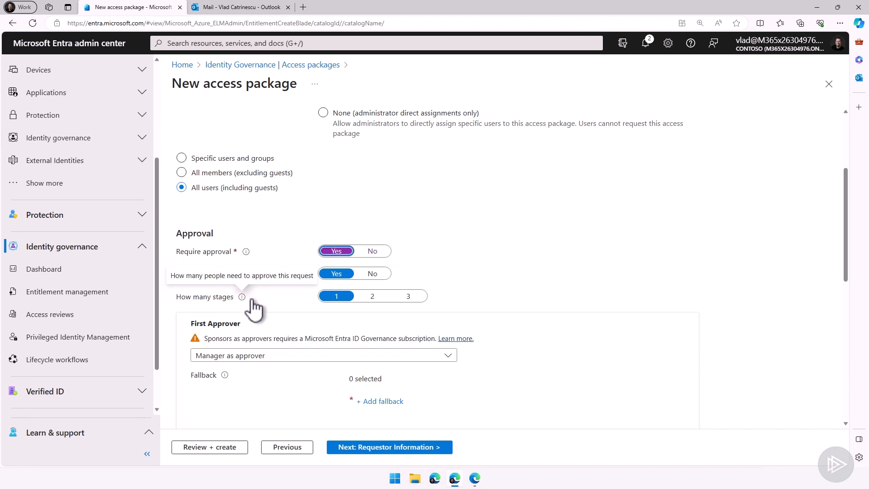
{"action": "left_click", "coordinate": [323, 355]}
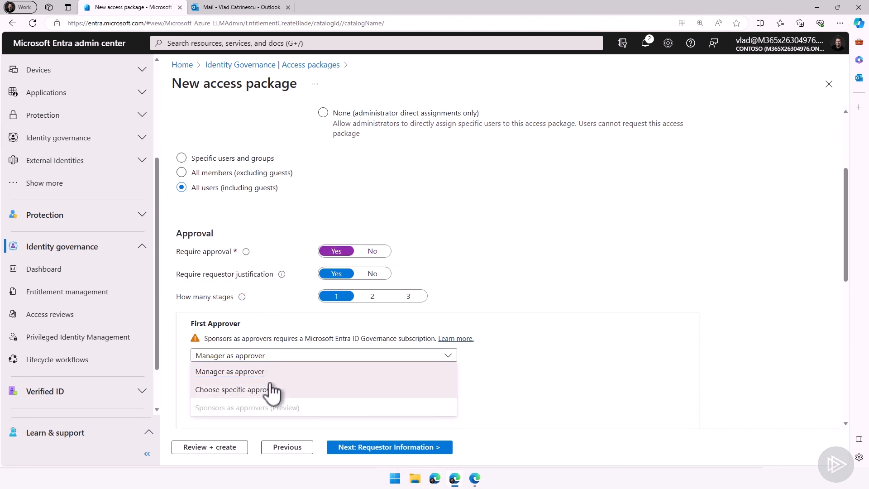
{"action": "left_click", "coordinate": [229, 389]}
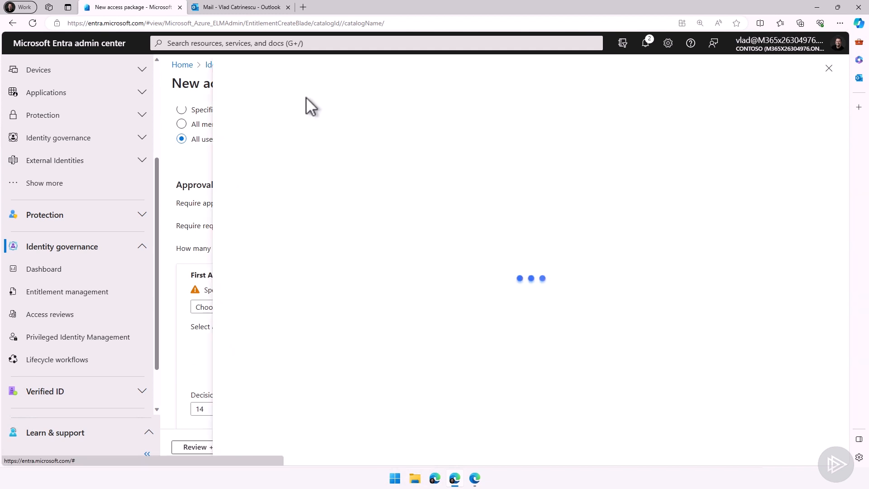
{"action": "type", "text": "v"}
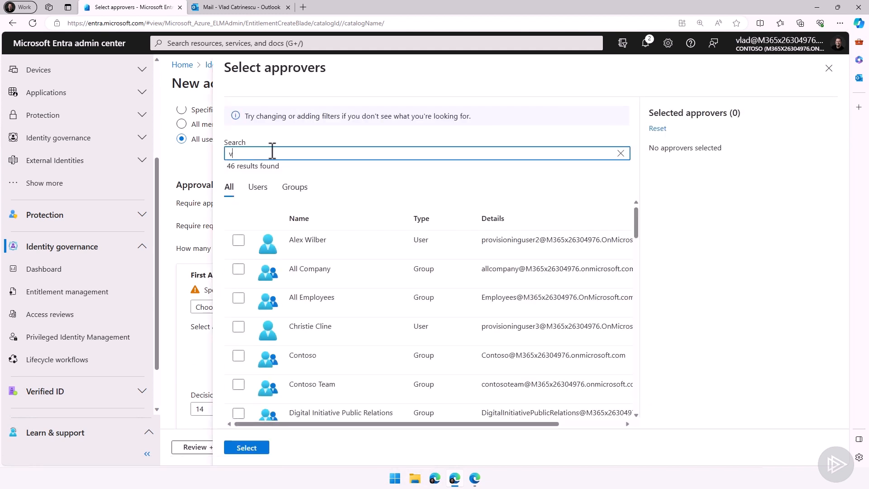
{"action": "type", "text": "lad"}
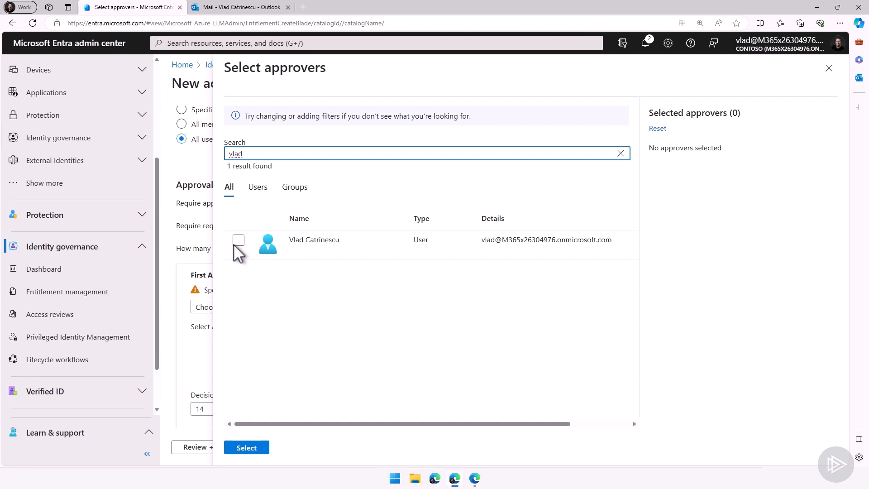
{"action": "left_click", "coordinate": [247, 448]}
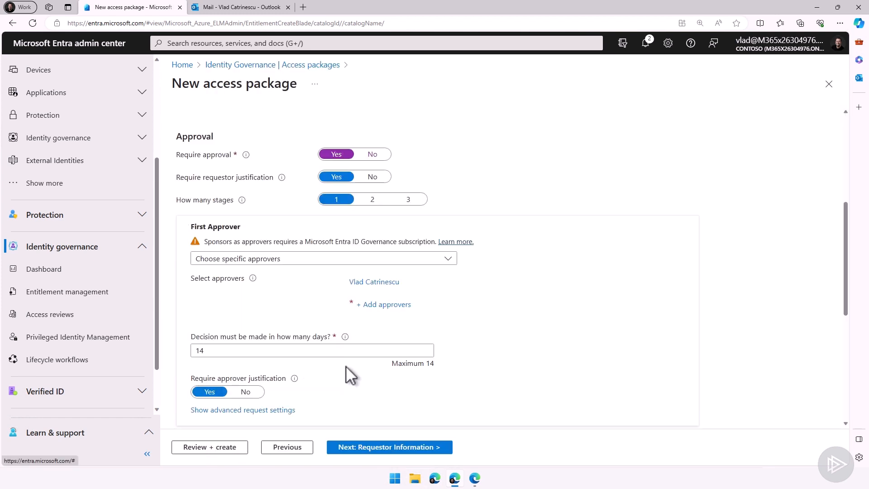
{"action": "left_click", "coordinate": [312, 350]}
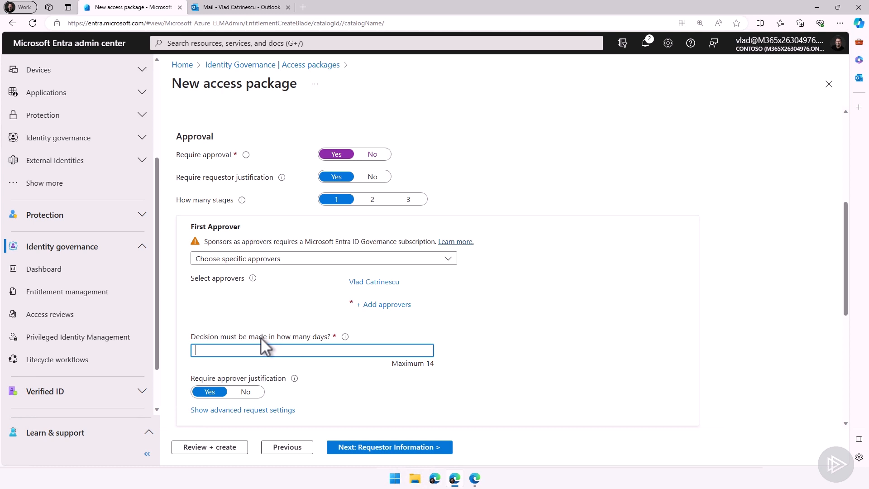
{"action": "type", "text": "3"}
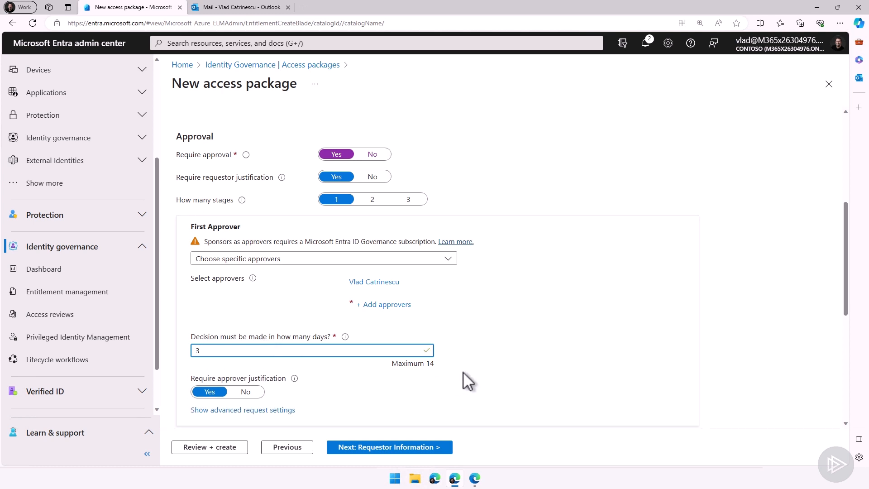
{"action": "scroll", "scroll_direction": "down", "scroll_amount": 3}
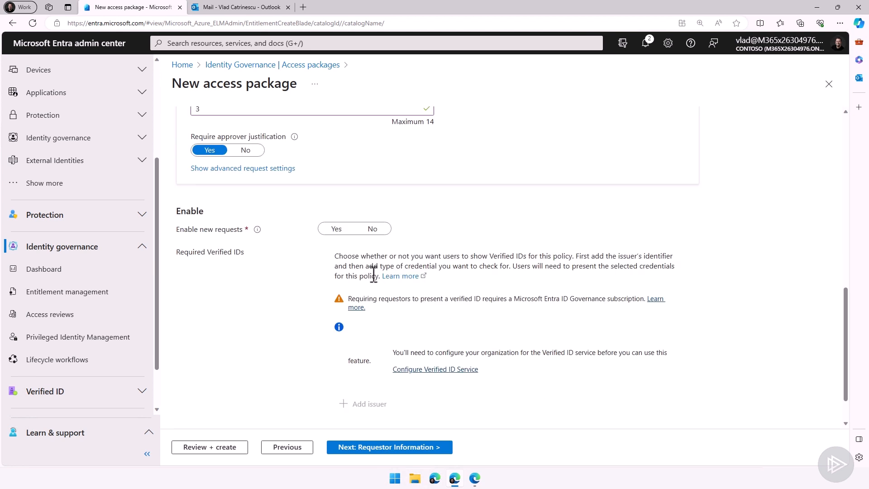
{"action": "mouse_move", "coordinate": [348, 239]}
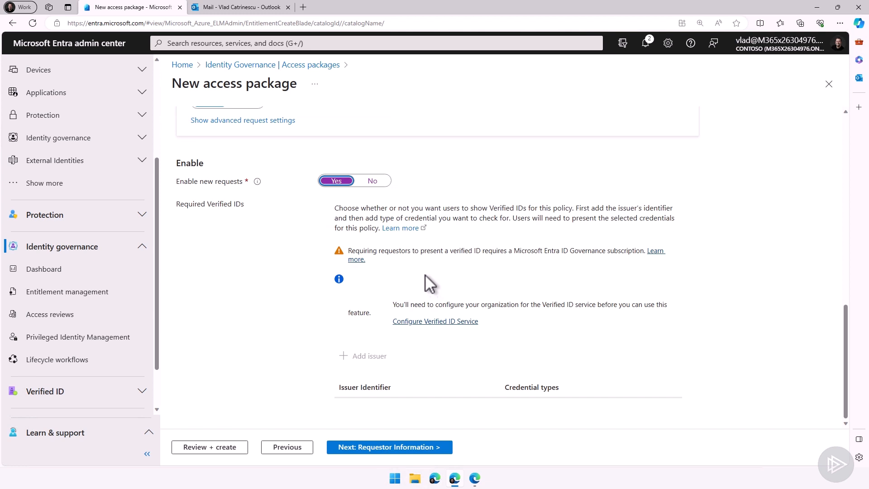
{"action": "mouse_move", "coordinate": [383, 450]}
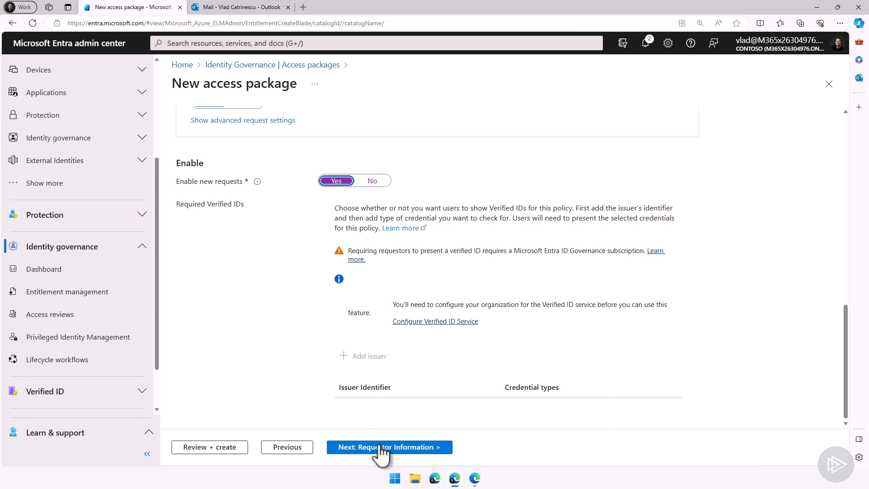
Add required short-text questions 'Why do you need access to this?' and 'What is your department cost center code'.
{"action": "left_click", "coordinate": [388, 446]}
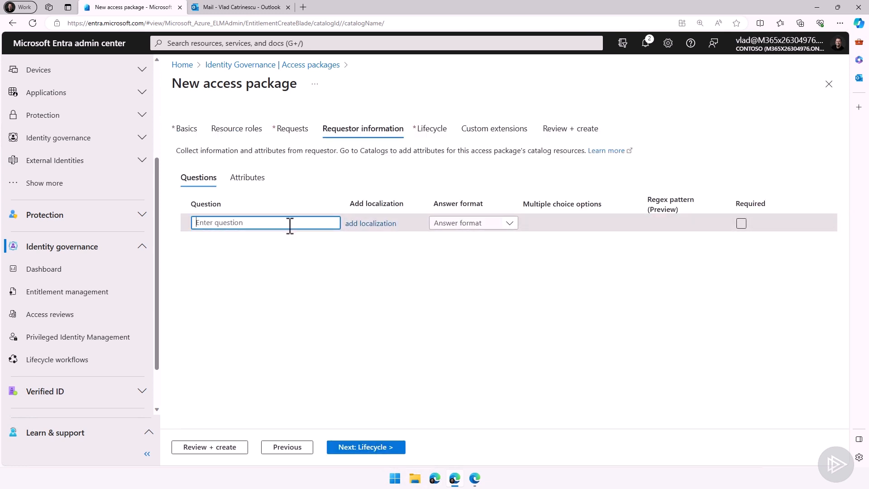
{"action": "type", "text": "Why do you need access to this?"}
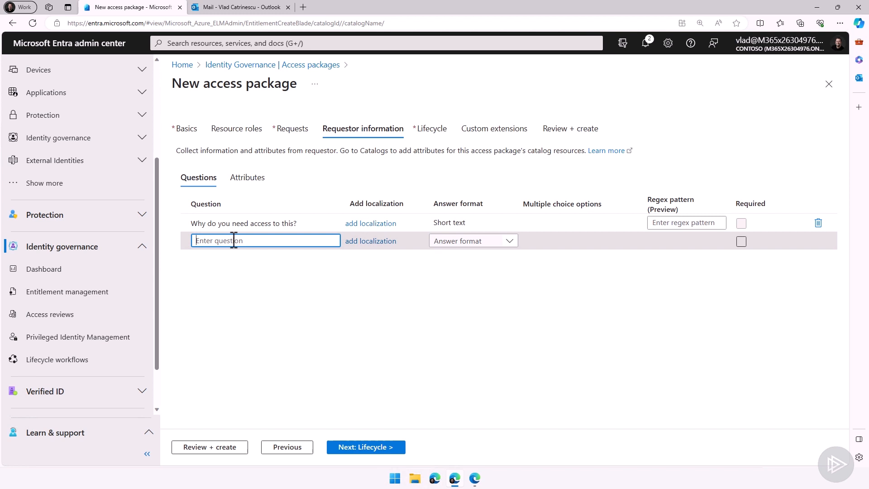
{"action": "type", "text": "What is your department cost center code"}
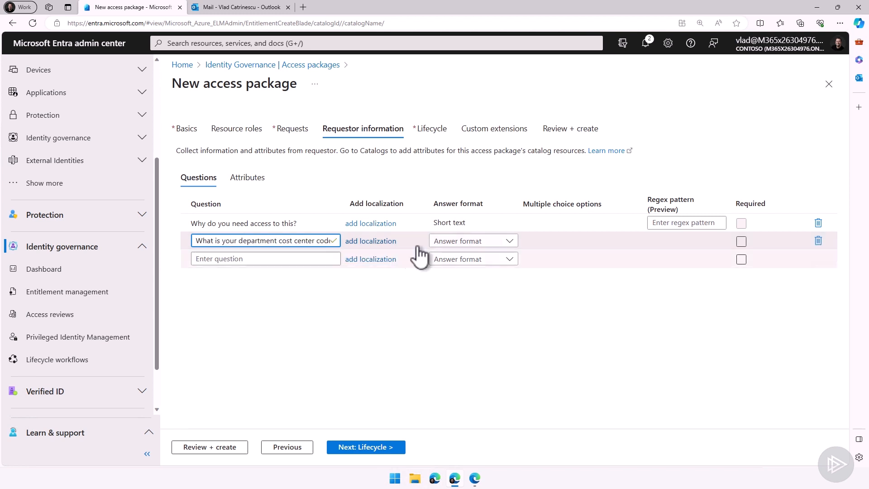
{"action": "left_click", "coordinate": [472, 241]}
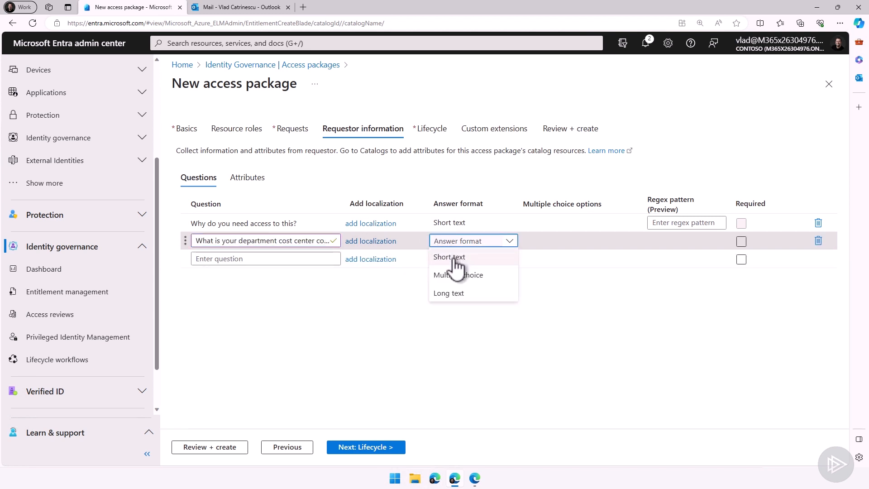
{"action": "left_click", "coordinate": [449, 256]}
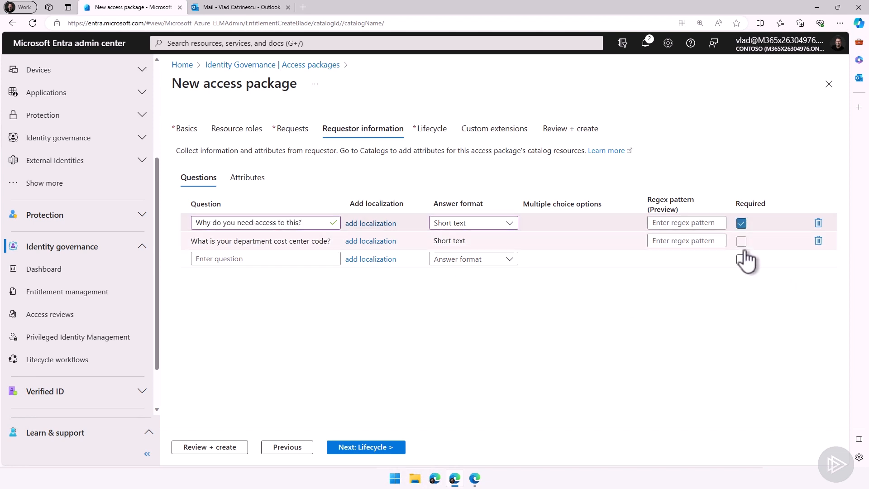
{"action": "left_click", "coordinate": [742, 241]}
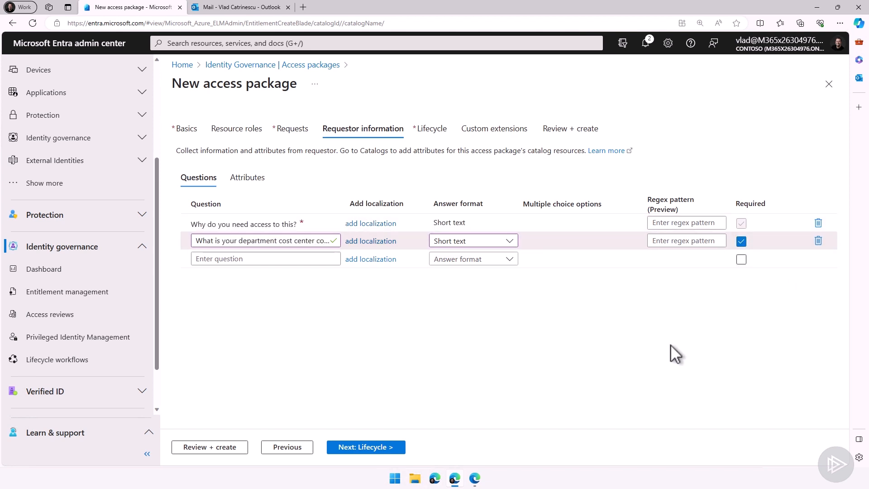
{"action": "left_click", "coordinate": [364, 447]}
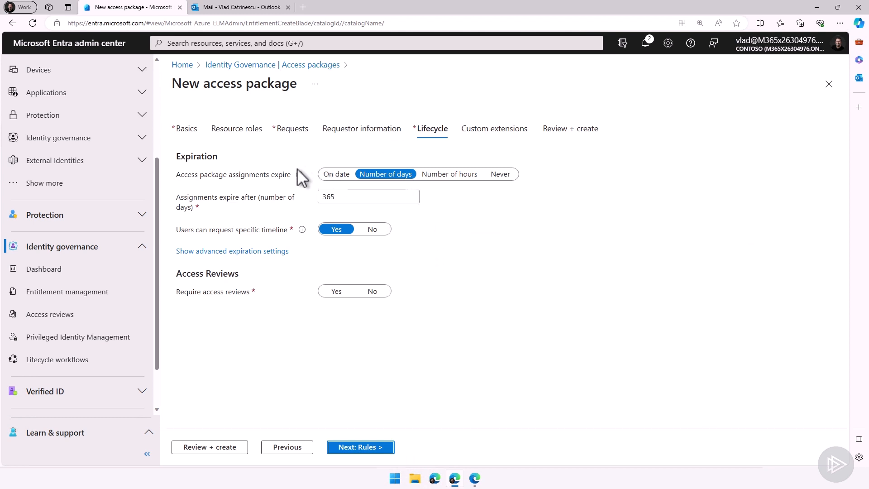
{"action": "mouse_move", "coordinate": [286, 186]}
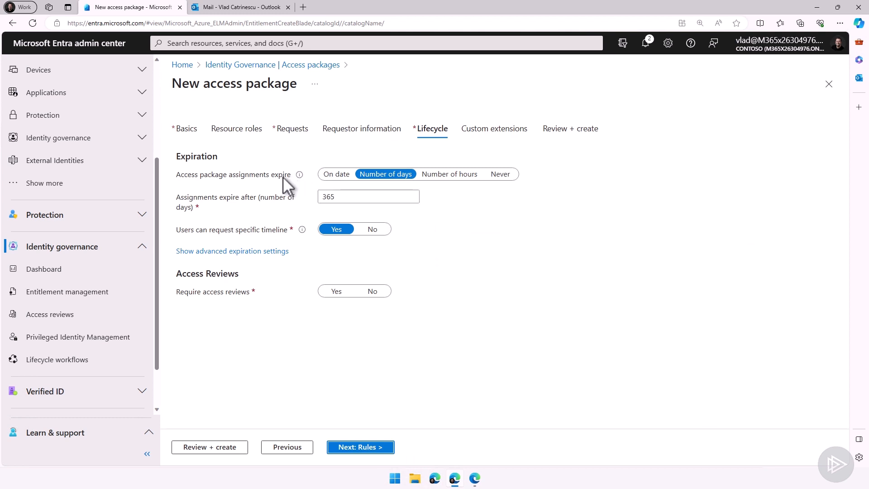
Expire assignments after 180 days, allow extensions with approval, and leave access reviews off.
{"action": "left_click", "coordinate": [500, 174]}
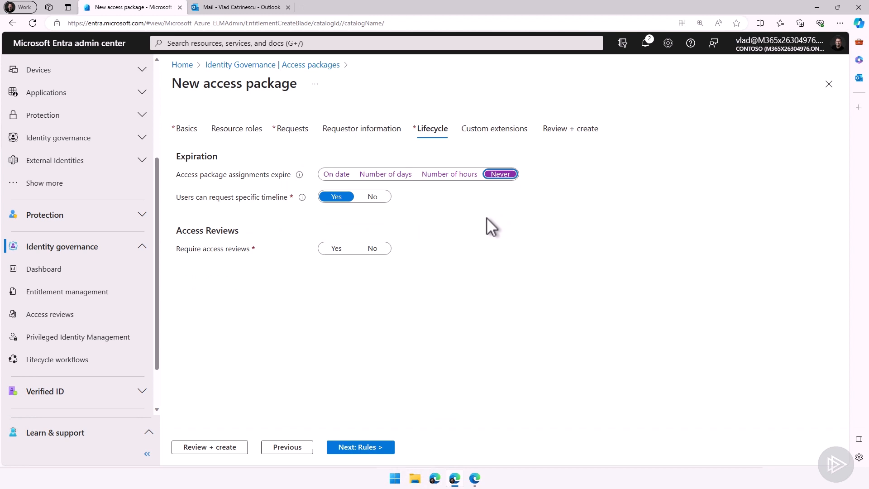
{"action": "left_click", "coordinate": [386, 174]}
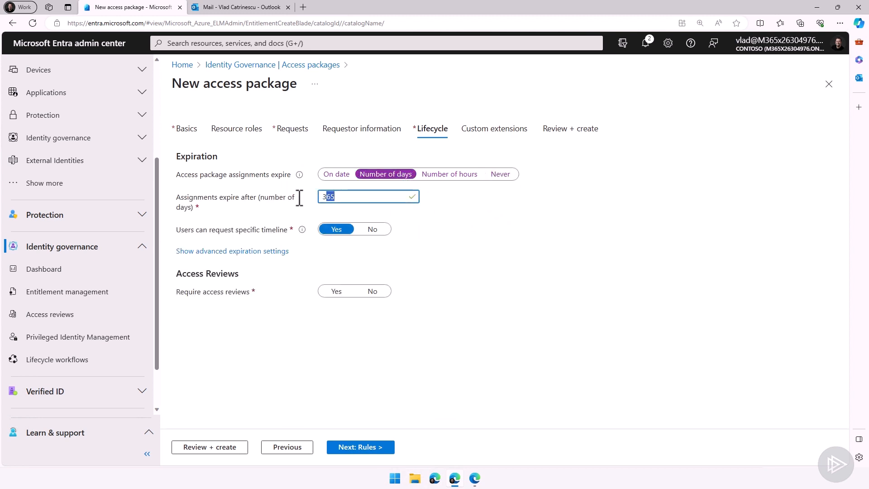
{"action": "type", "text": "180"}
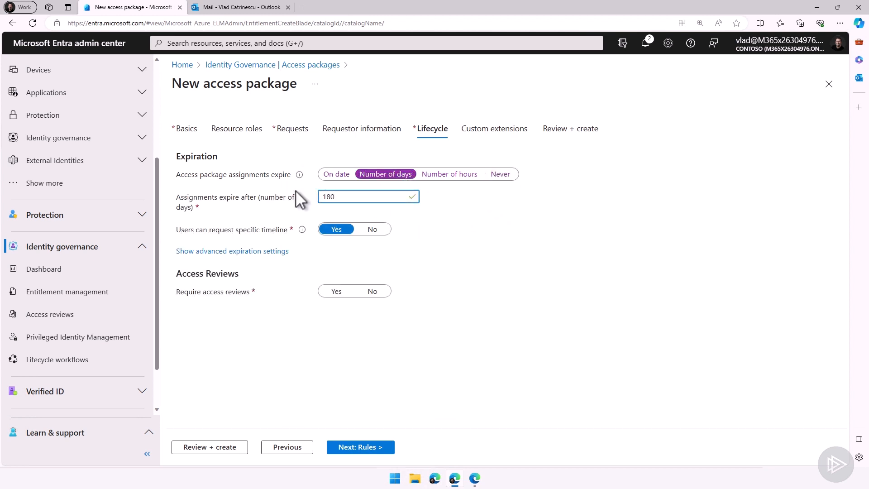
{"action": "mouse_move", "coordinate": [301, 229]}
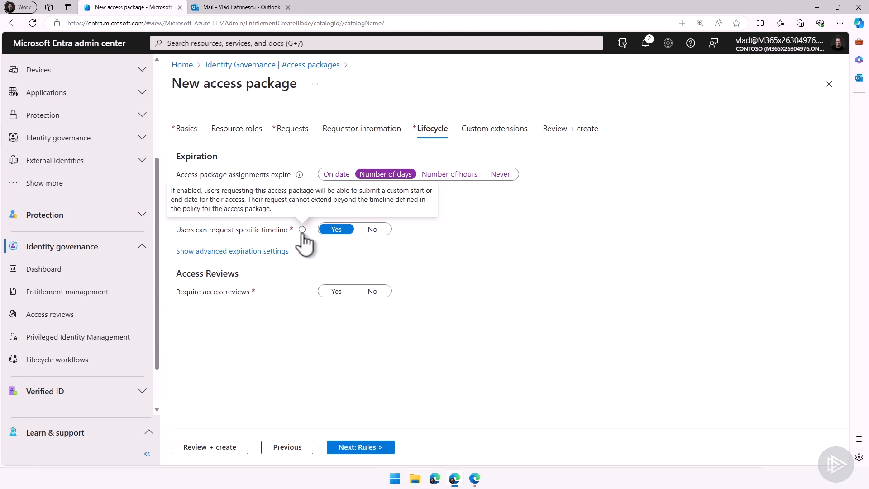
{"action": "left_click", "coordinate": [232, 251]}
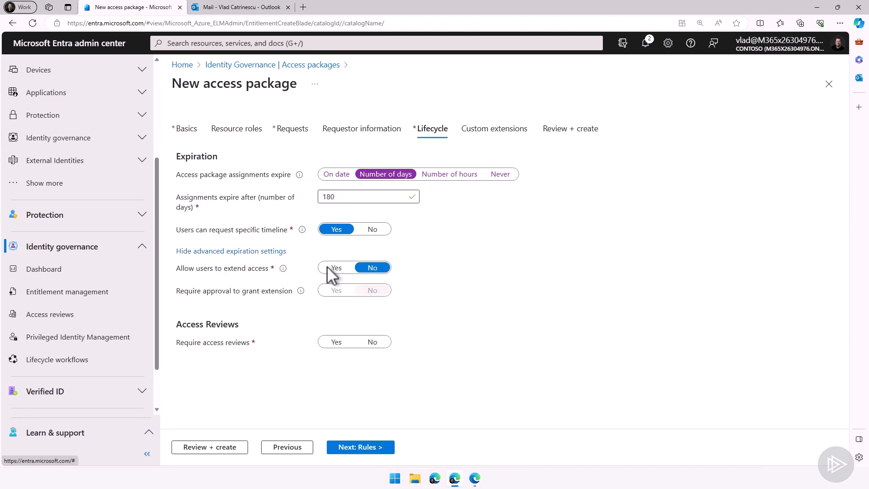
{"action": "left_click", "coordinate": [336, 267]}
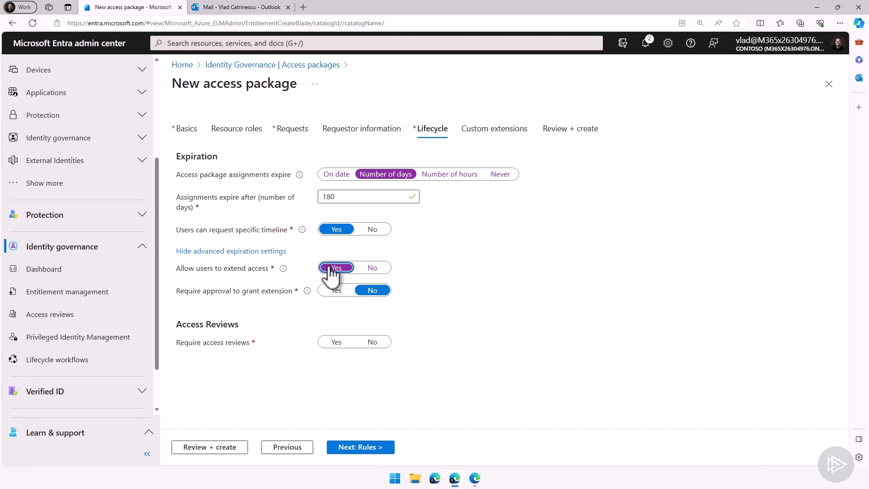
{"action": "left_click", "coordinate": [336, 289]}
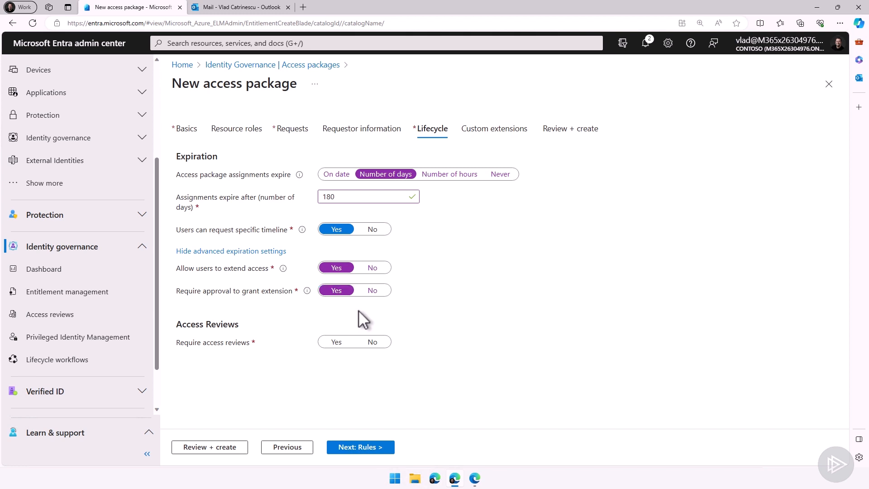
{"action": "left_click", "coordinate": [336, 342]}
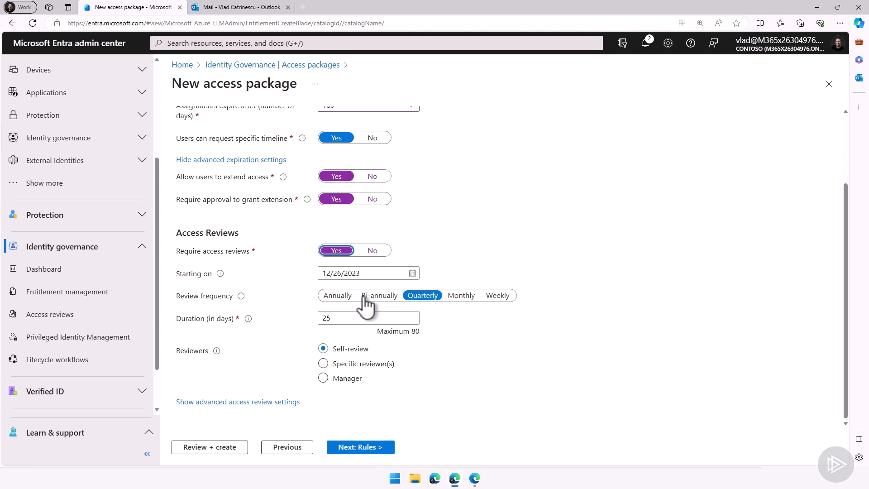
{"action": "mouse_move", "coordinate": [373, 250]}
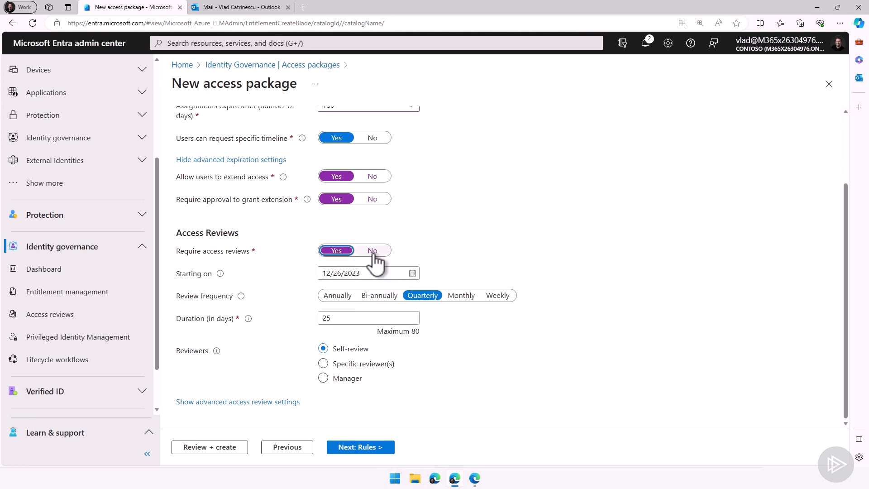
{"action": "left_click", "coordinate": [372, 250]}
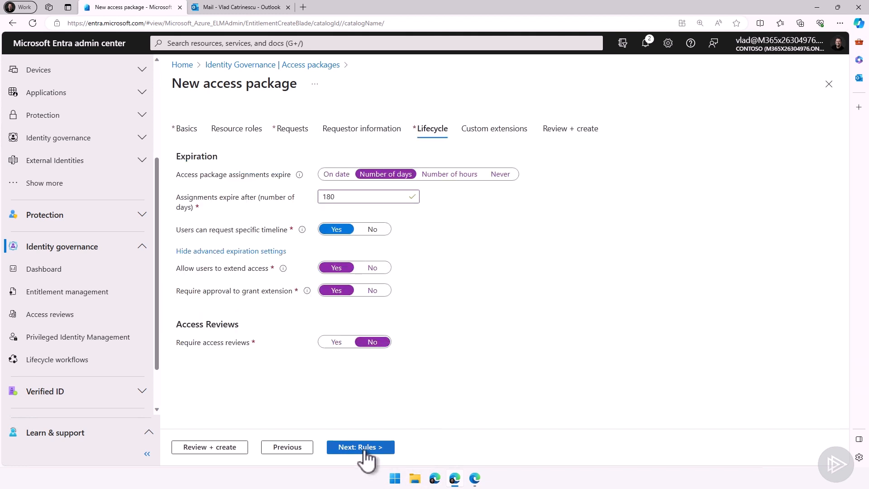
Create the Project Alpha access package from Review + create and copy its My Access portal link.
{"action": "left_click", "coordinate": [359, 447]}
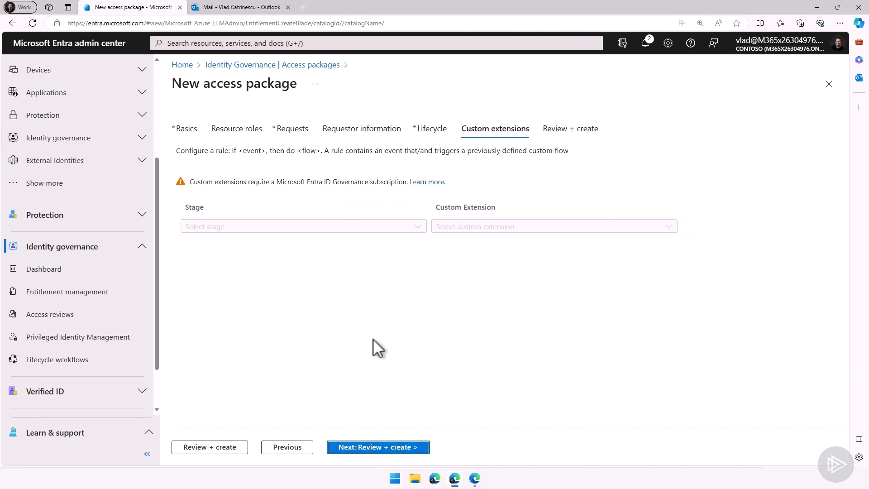
{"action": "mouse_move", "coordinate": [377, 432]}
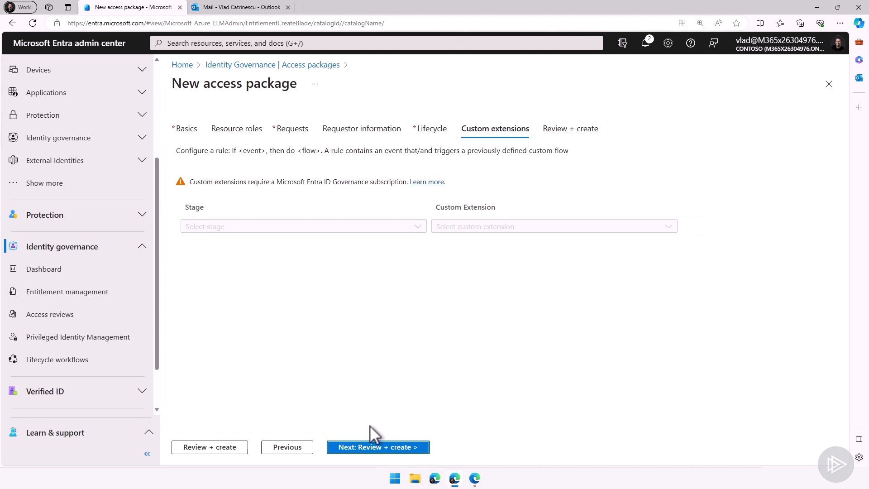
{"action": "left_click", "coordinate": [378, 447]}
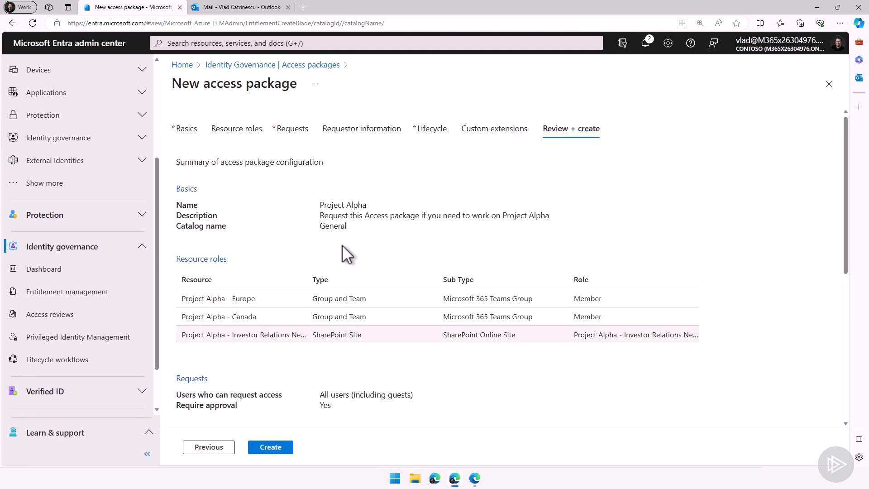
{"action": "scroll", "scroll_direction": "down", "scroll_amount": 3}
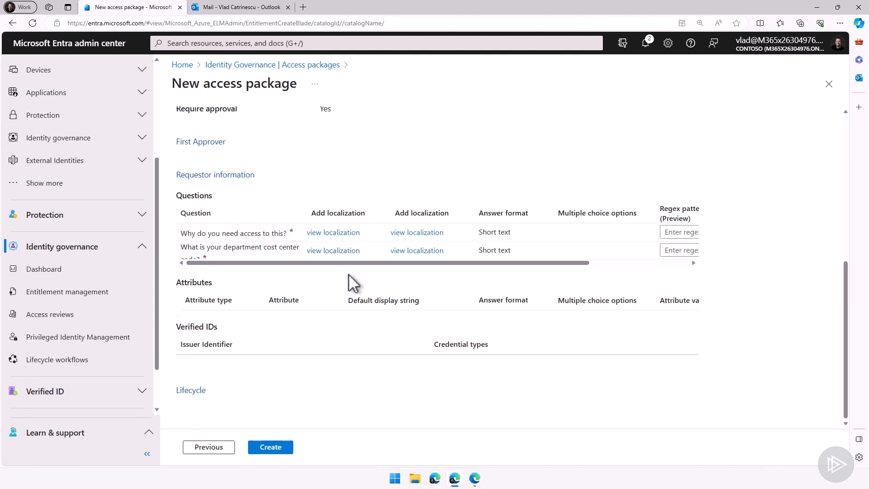
{"action": "left_click", "coordinate": [270, 446]}
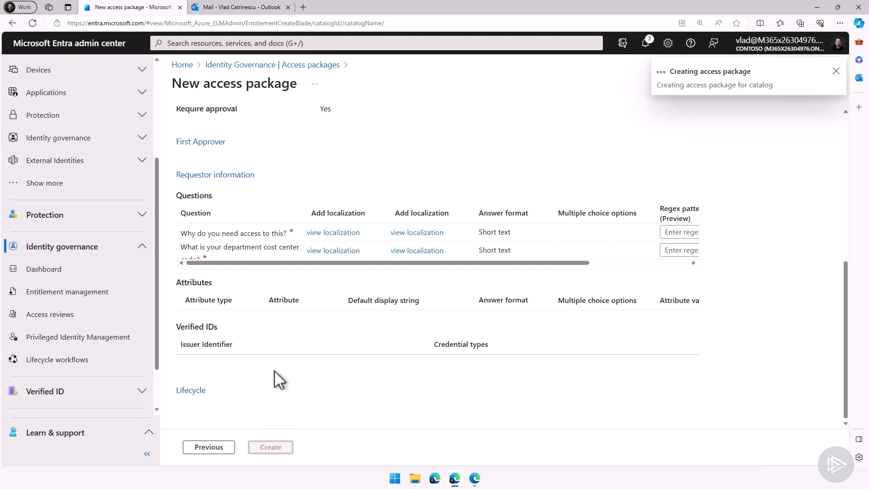
{"action": "left_click", "coordinate": [271, 447]}
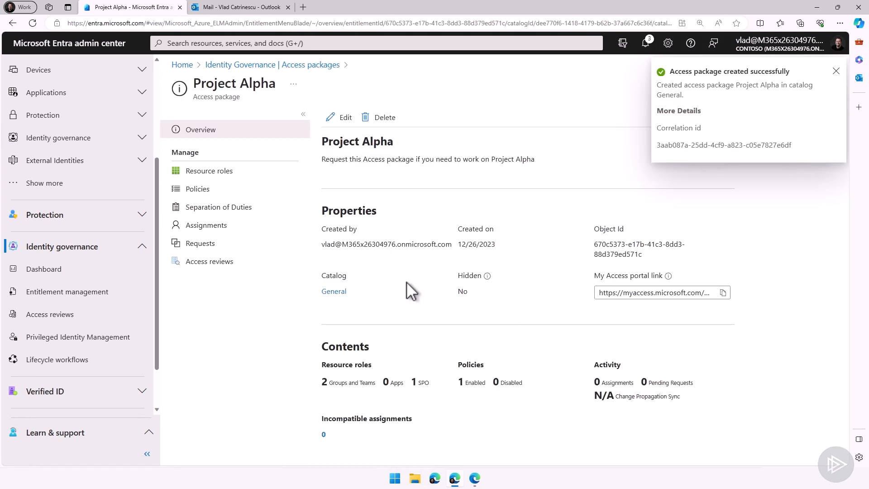
{"action": "mouse_move", "coordinate": [723, 292]}
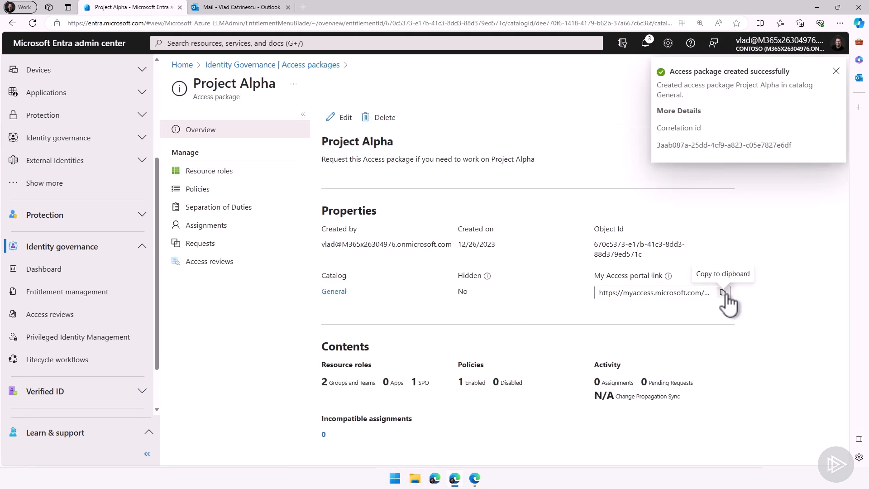
{"action": "left_click", "coordinate": [723, 293]}
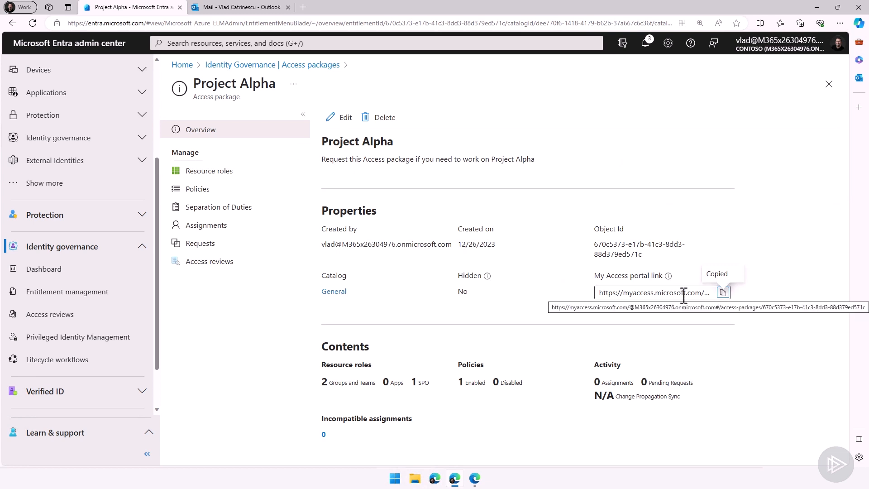
{"action": "mouse_move", "coordinate": [682, 293]}
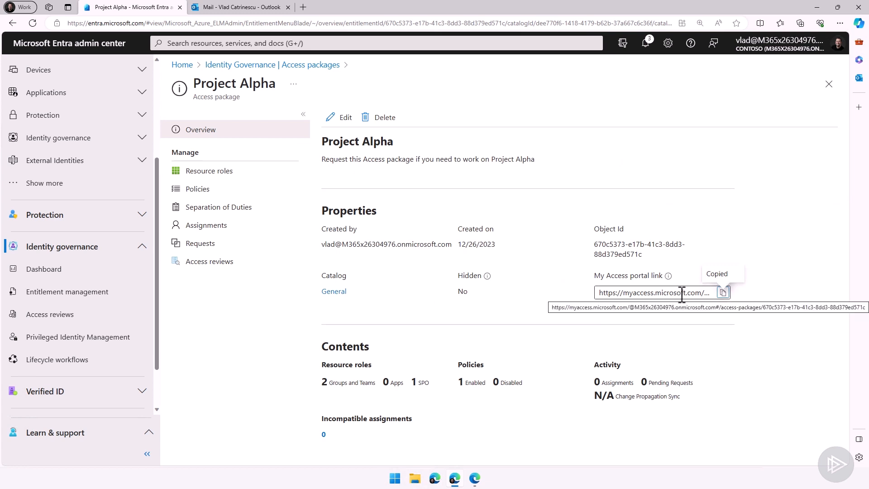
{"action": "mouse_move", "coordinate": [502, 428]}
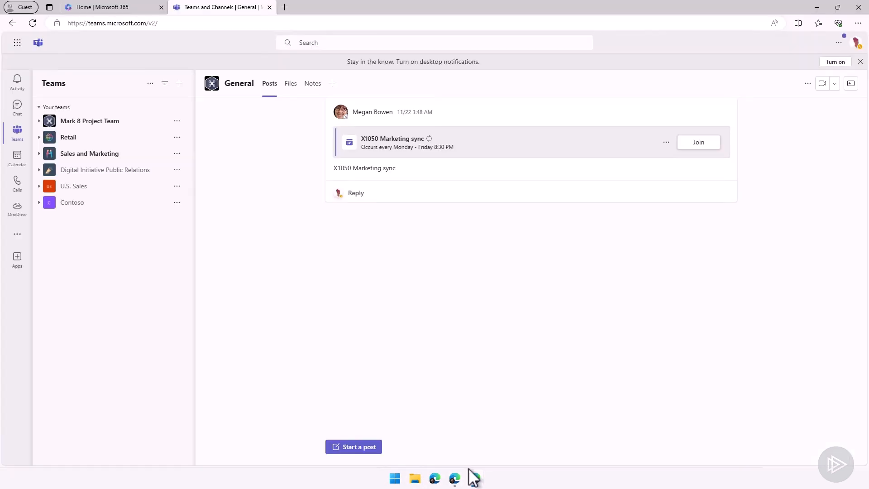
{"action": "mouse_move", "coordinate": [254, 230]}
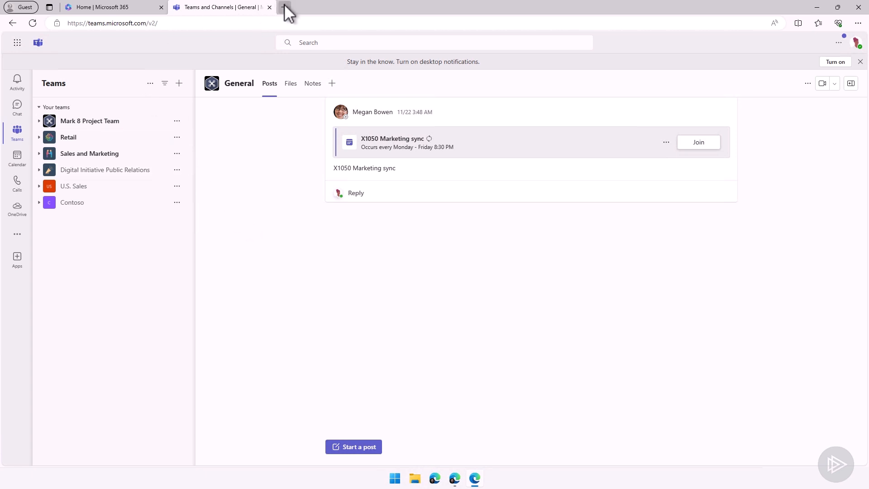
View Project Alpha's details in My Access, showing its three resources, from the available packages list.
{"action": "left_click", "coordinate": [286, 8]}
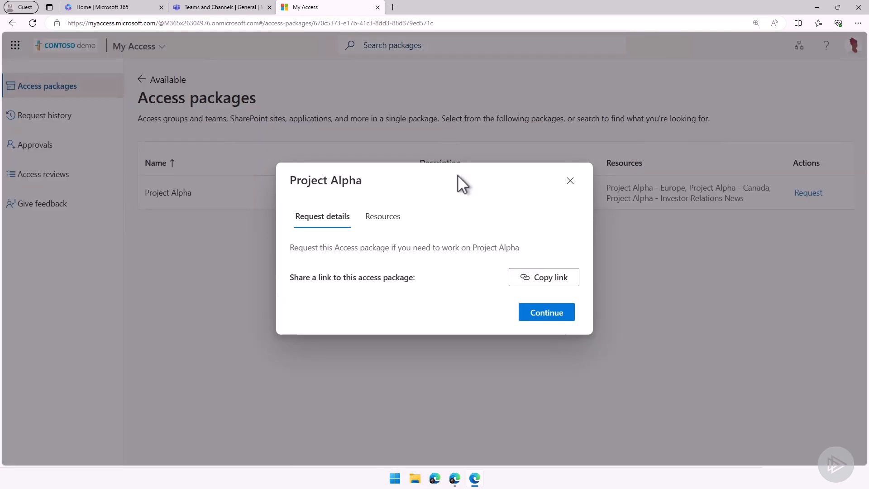
{"action": "left_click", "coordinate": [570, 181]}
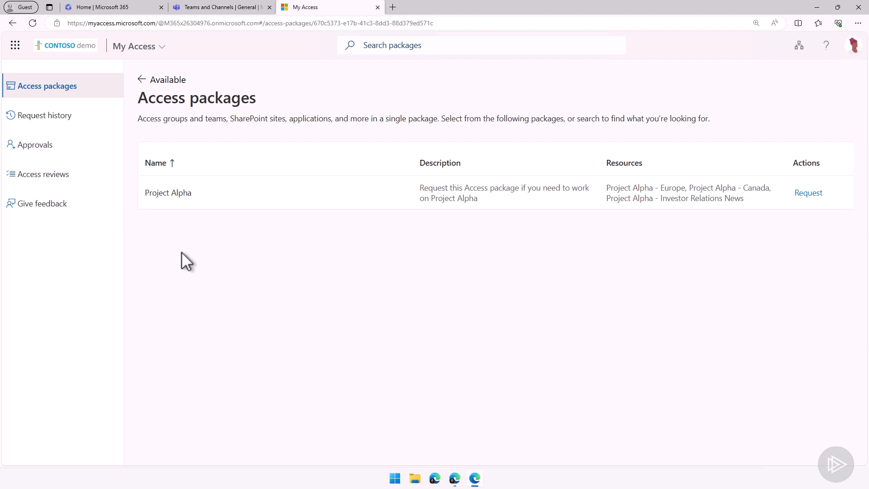
{"action": "left_click", "coordinate": [543, 24]}
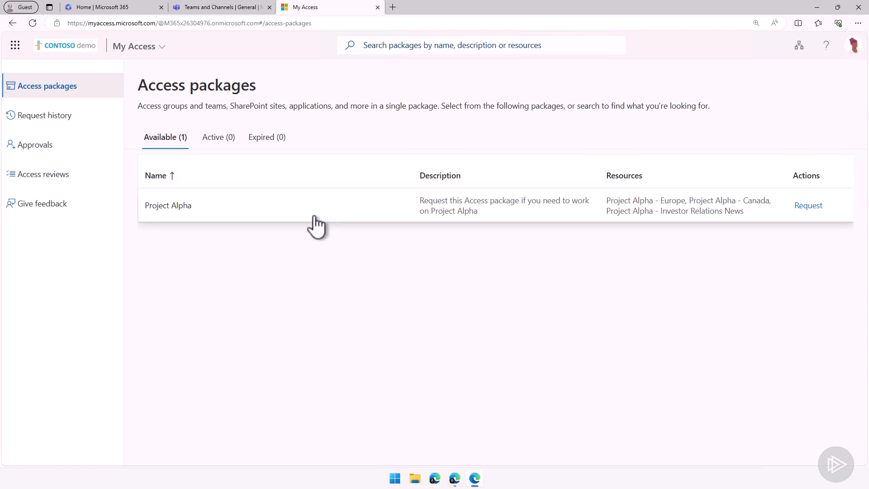
{"action": "mouse_move", "coordinate": [674, 199]}
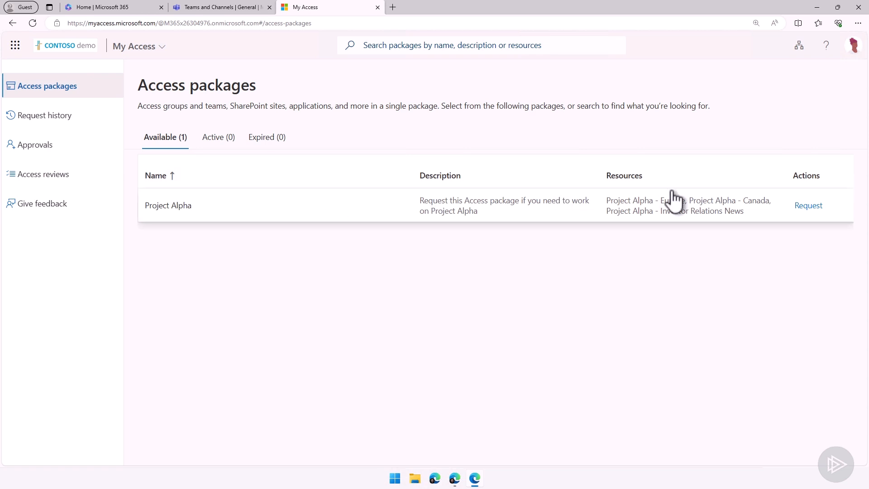
{"action": "mouse_move", "coordinate": [392, 240]}
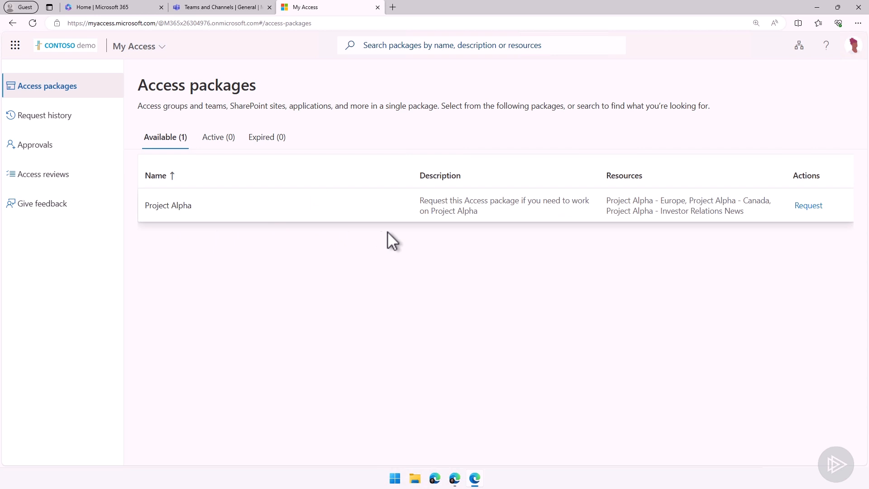
{"action": "mouse_move", "coordinate": [679, 222]}
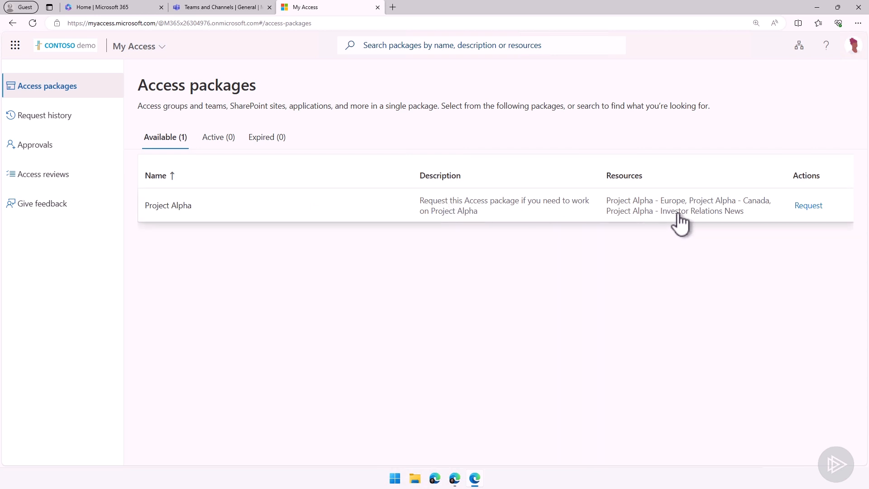
{"action": "left_click", "coordinate": [808, 206]}
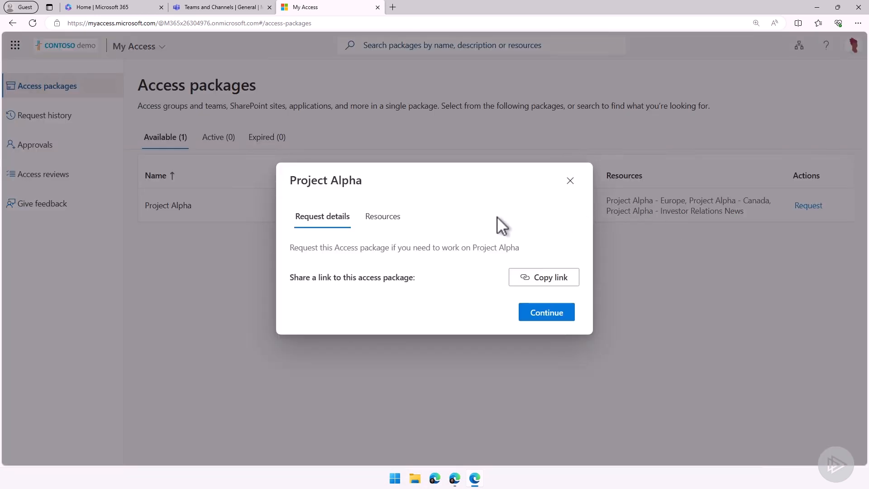
{"action": "left_click", "coordinate": [570, 181]}
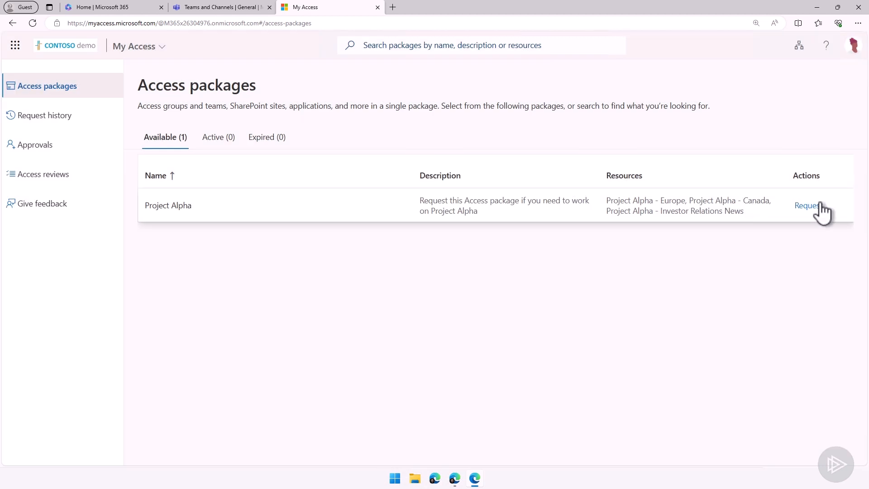
Request Project Alpha with reason 'I am the new PM on the project', cost center 112, same justification, no specific period.
{"action": "left_click", "coordinate": [808, 205]}
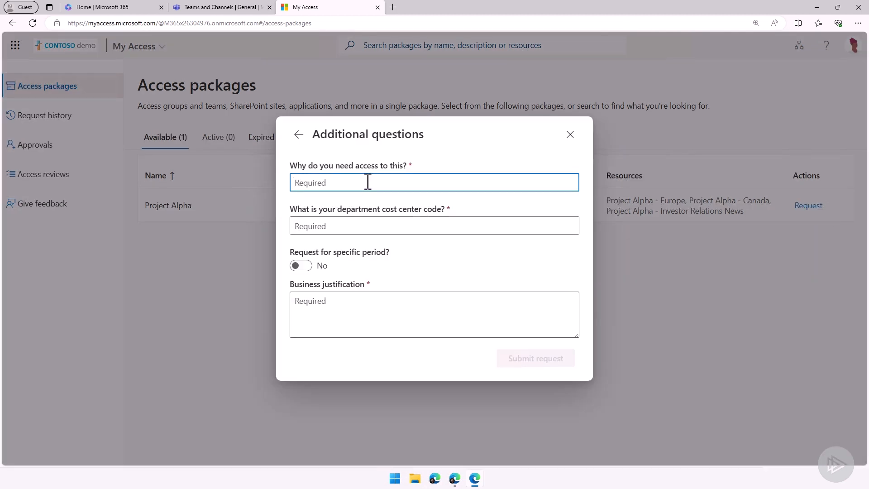
{"action": "type", "text": "I am the new PM on the project"}
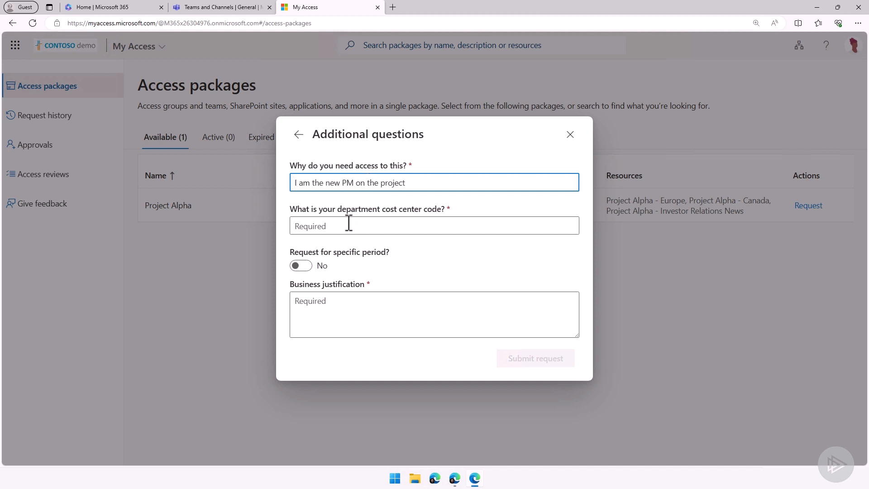
{"action": "left_click", "coordinate": [434, 226]}
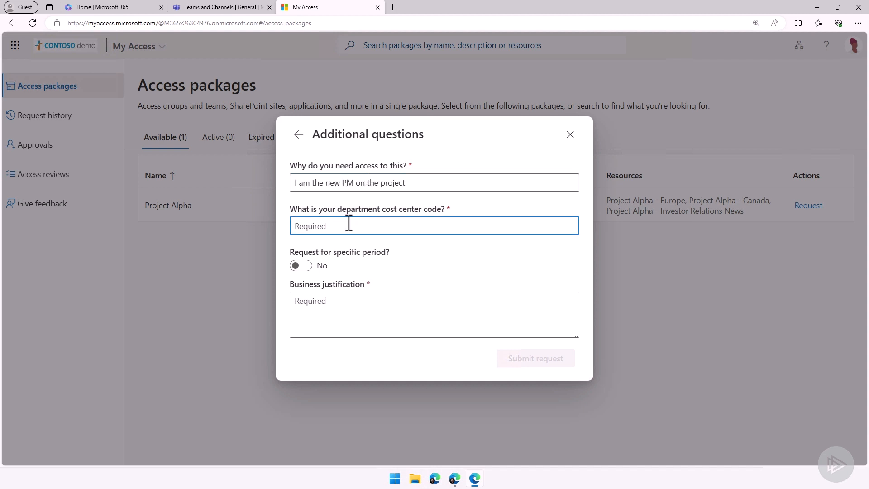
{"action": "type", "text": "112"}
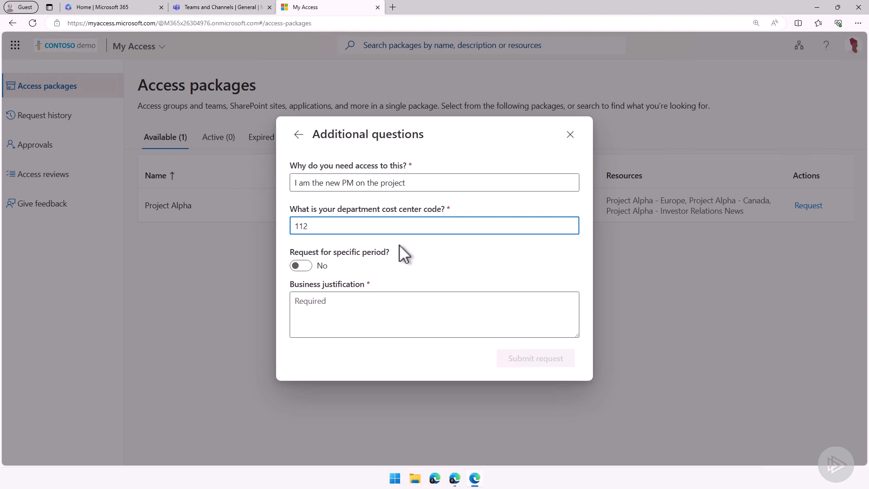
{"action": "left_click", "coordinate": [301, 266]}
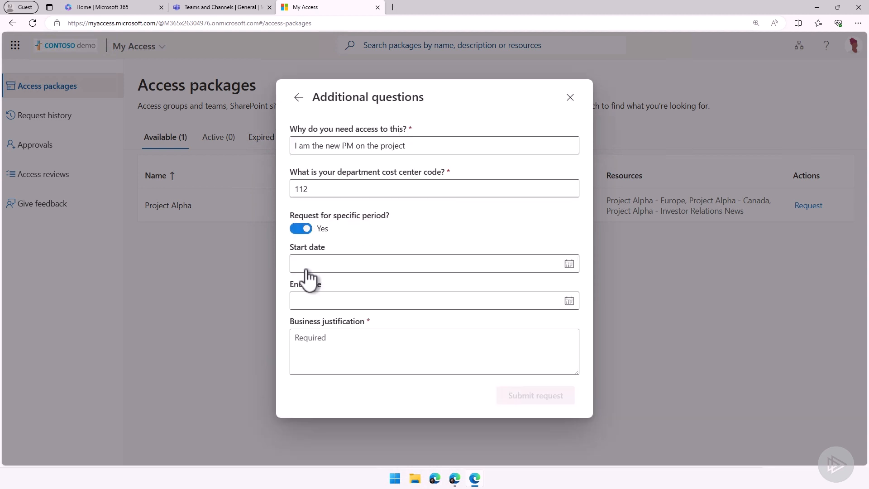
{"action": "left_click", "coordinate": [433, 264]}
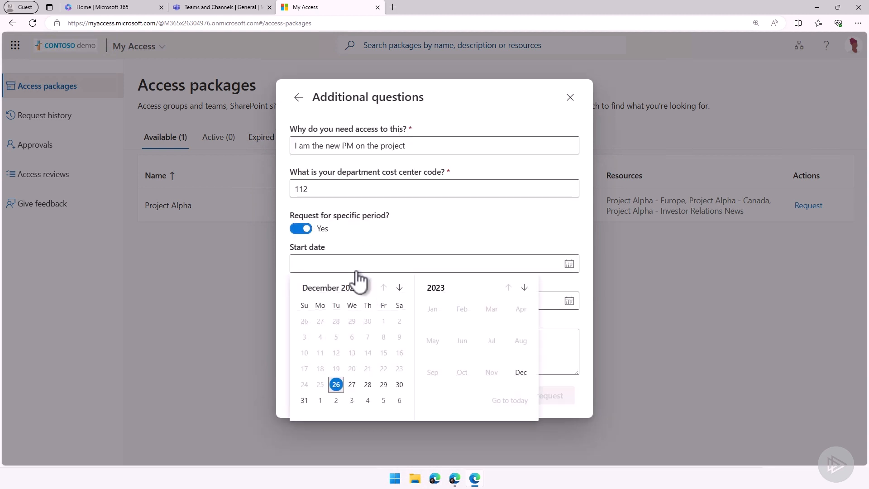
{"action": "mouse_move", "coordinate": [304, 233]}
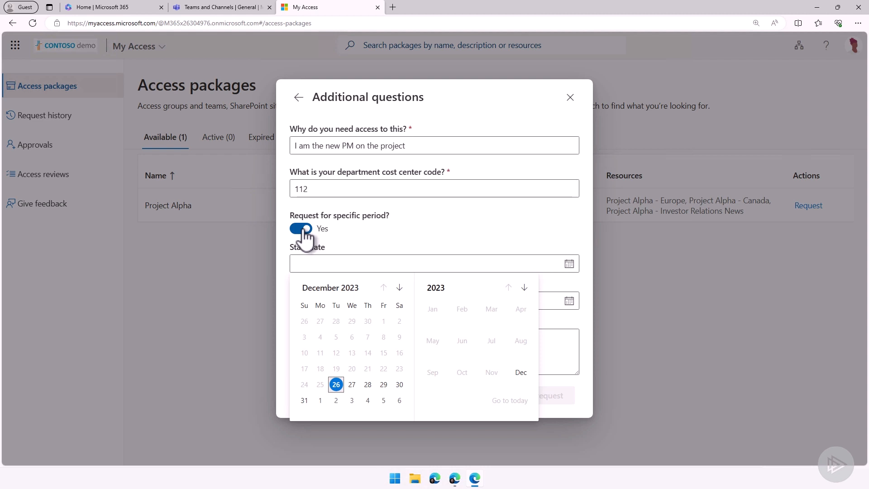
{"action": "left_click", "coordinate": [300, 228]}
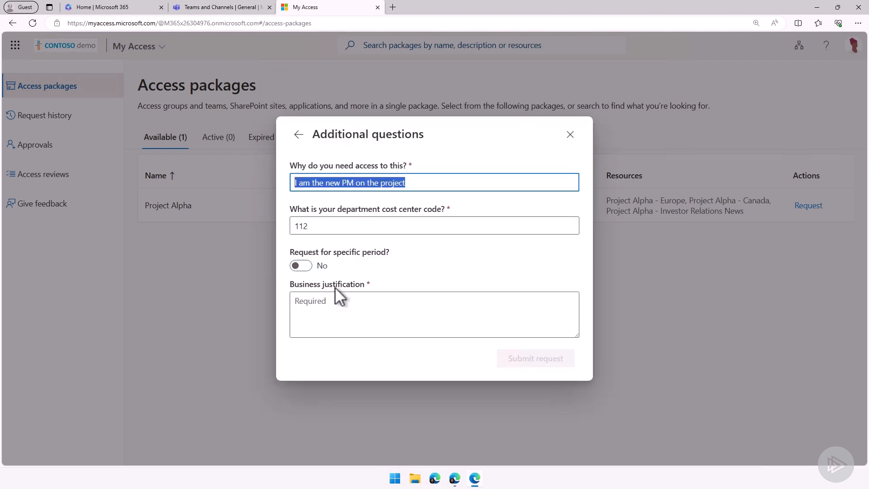
{"action": "type", "text": "I am the new PM on the project"}
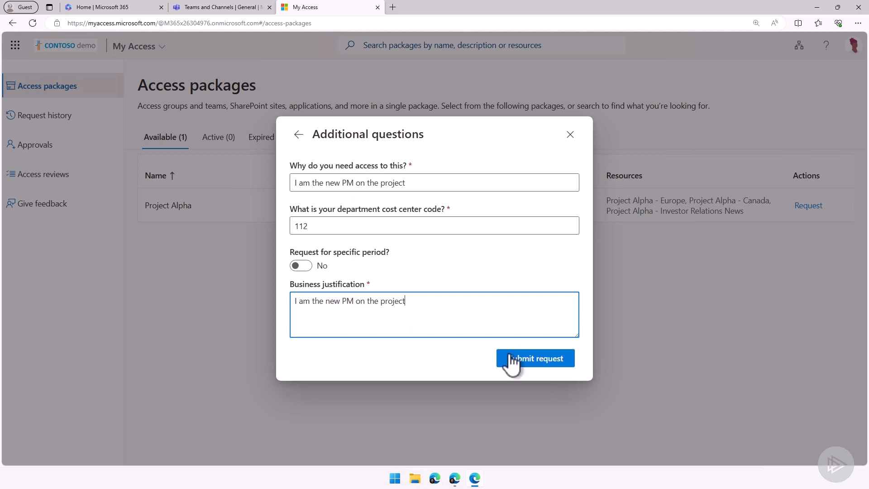
{"action": "left_click", "coordinate": [534, 358]}
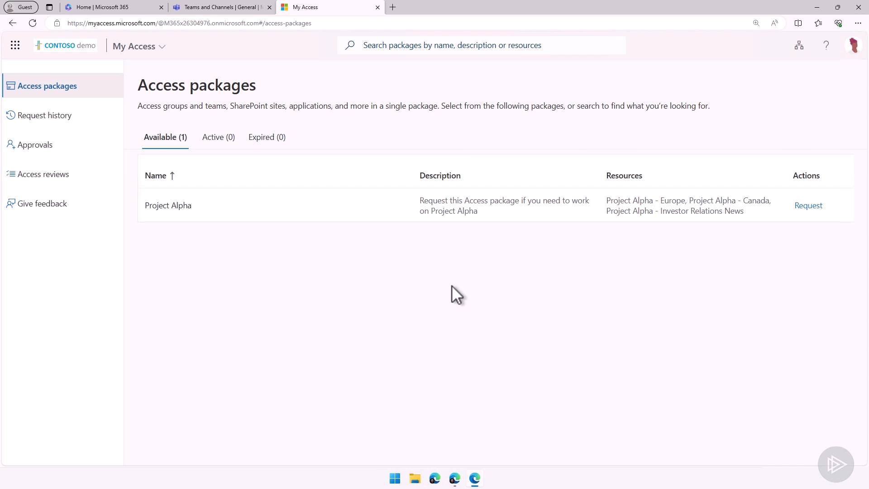
{"action": "mouse_move", "coordinate": [424, 172]}
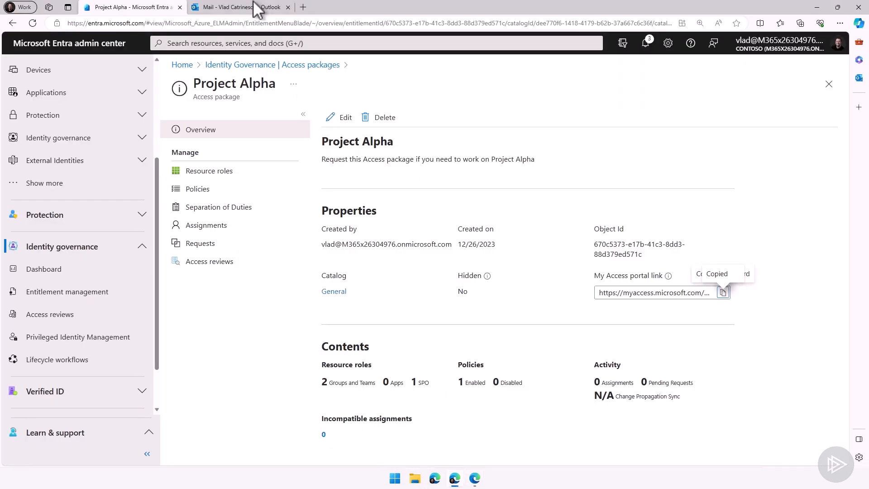
Approve the pending Project Alpha request with reason 'Verified and Vanessa is the new pm!' and submit.
{"action": "left_click", "coordinate": [302, 7]}
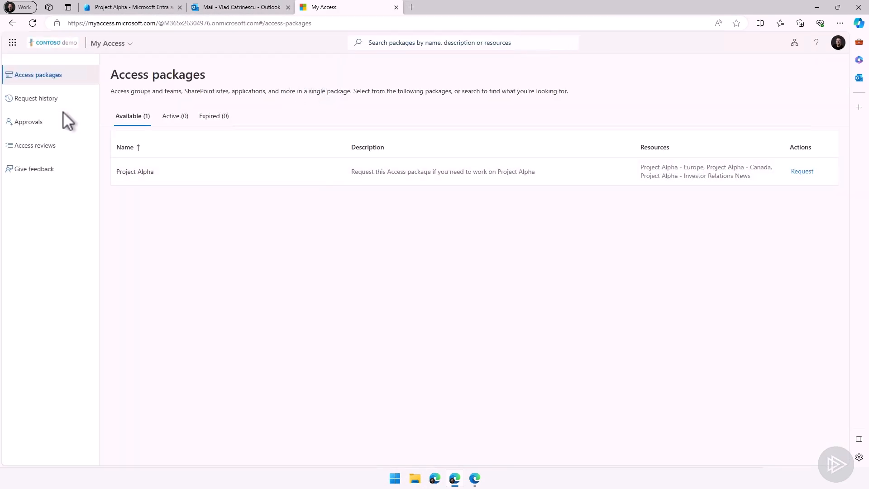
{"action": "left_click", "coordinate": [28, 122]}
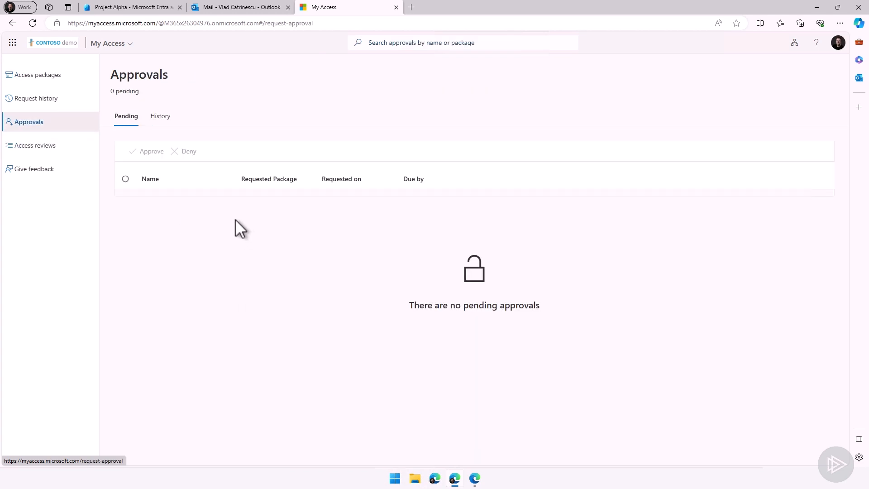
{"action": "mouse_move", "coordinate": [239, 33]}
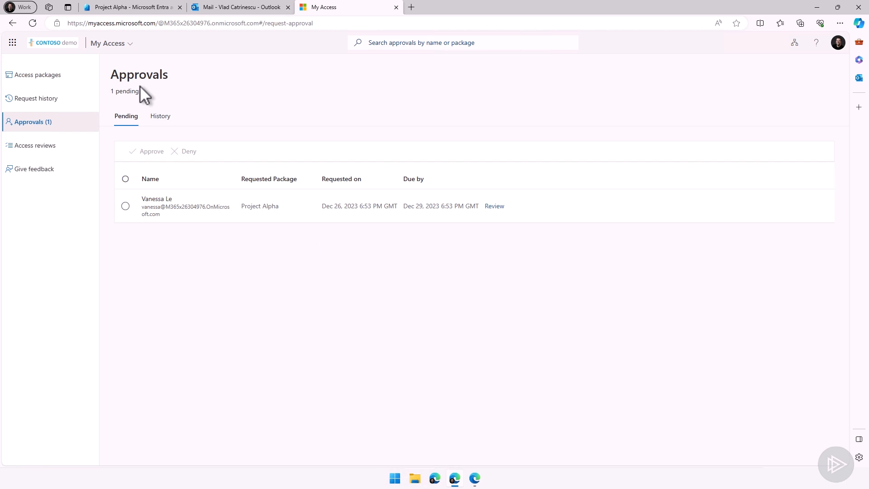
{"action": "mouse_move", "coordinate": [148, 210]}
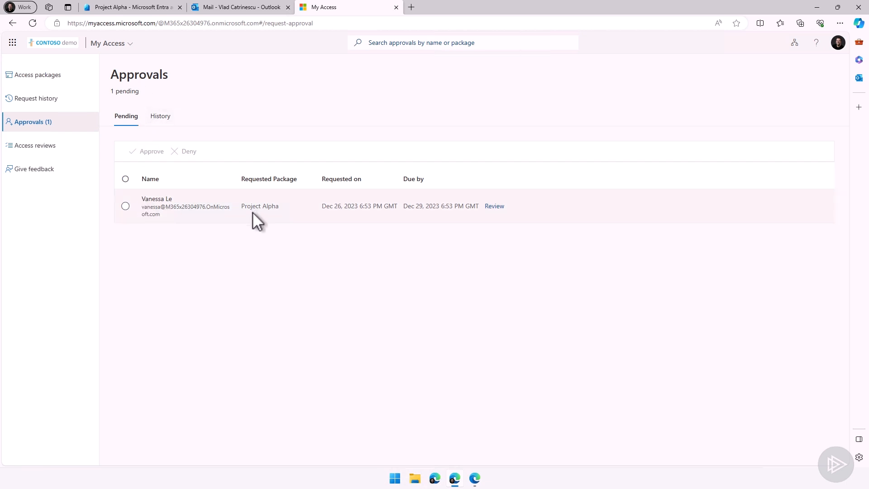
{"action": "mouse_move", "coordinate": [415, 222]}
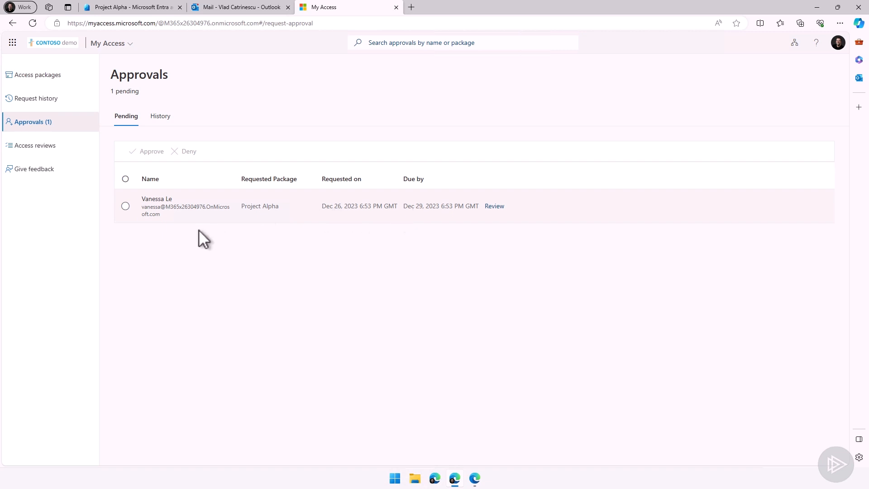
{"action": "left_click", "coordinate": [494, 205]}
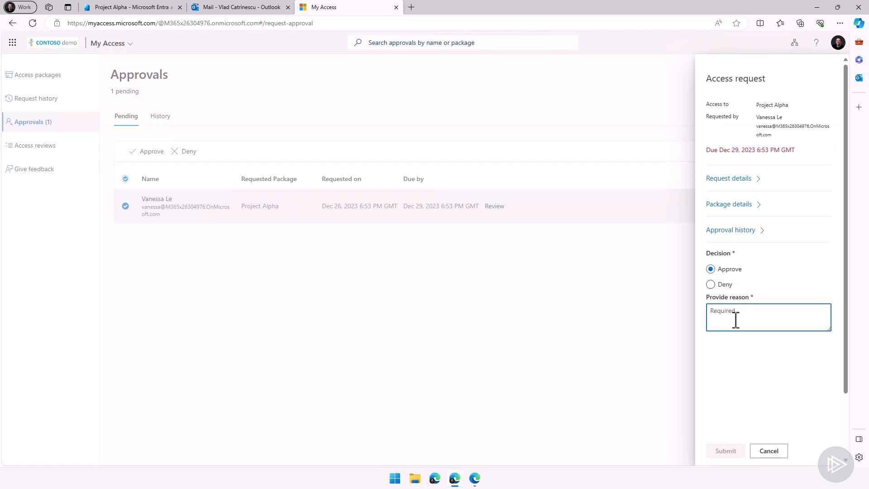
{"action": "type", "text": "Verified and Vanessa is the new pm!"}
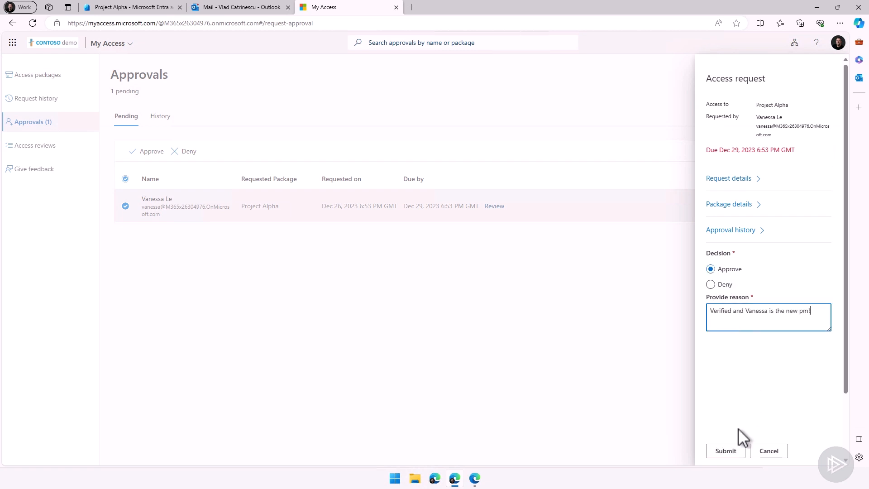
{"action": "left_click", "coordinate": [726, 451]}
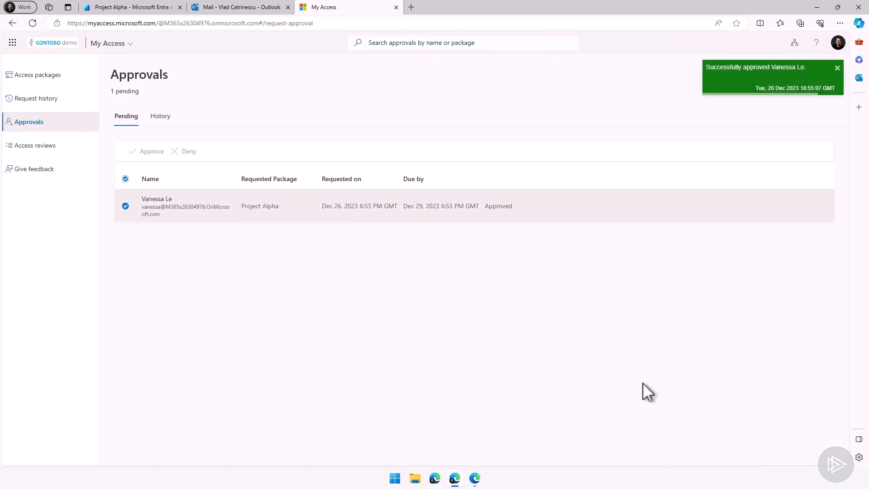
{"action": "mouse_move", "coordinate": [264, 230]}
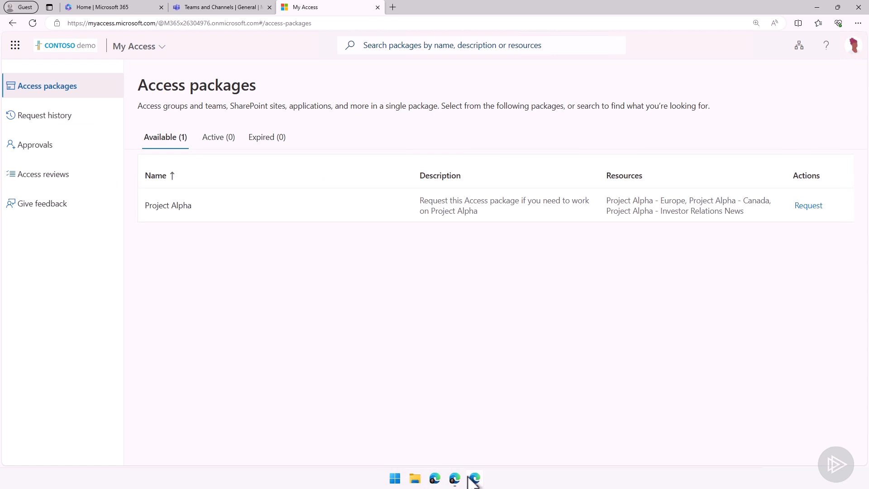
Switch to the requester's Microsoft Teams to see the new Project Alpha - Europe and Canada teams.
{"action": "left_click", "coordinate": [221, 6]}
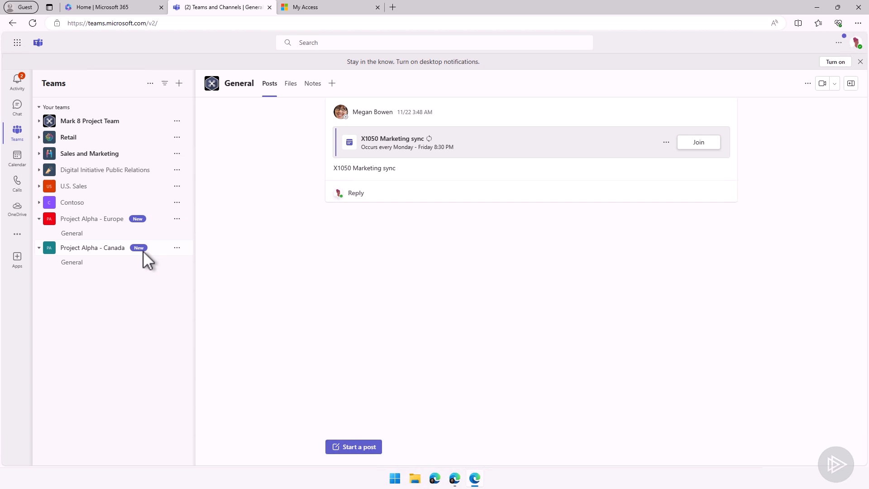
{"action": "mouse_move", "coordinate": [92, 248]}
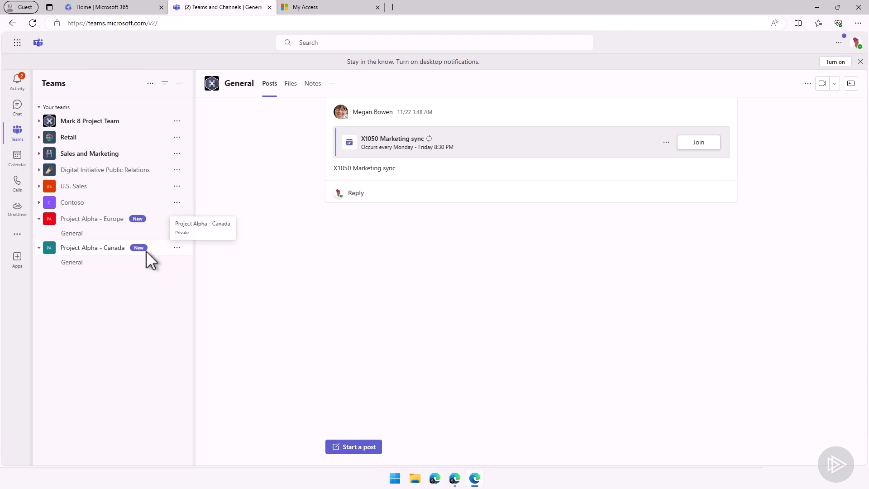